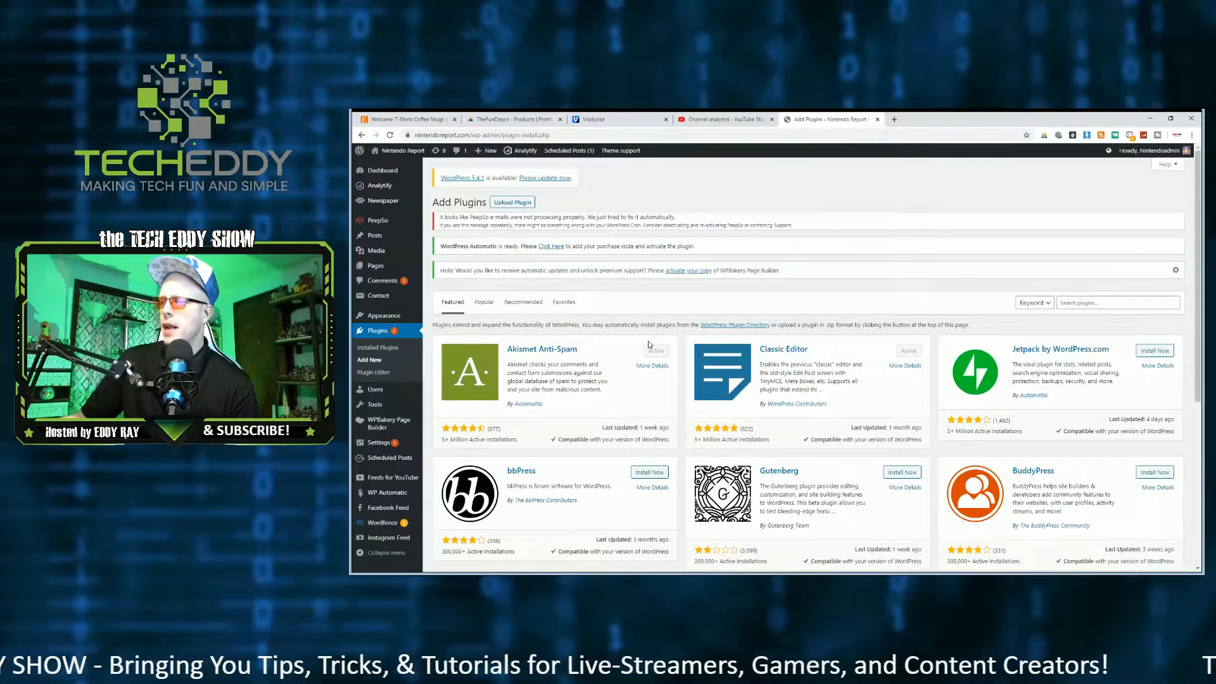
Step: Search the plugin directory for "etsy shop" and browse the results
{"action": "left_click", "coordinate": [1117, 301]}
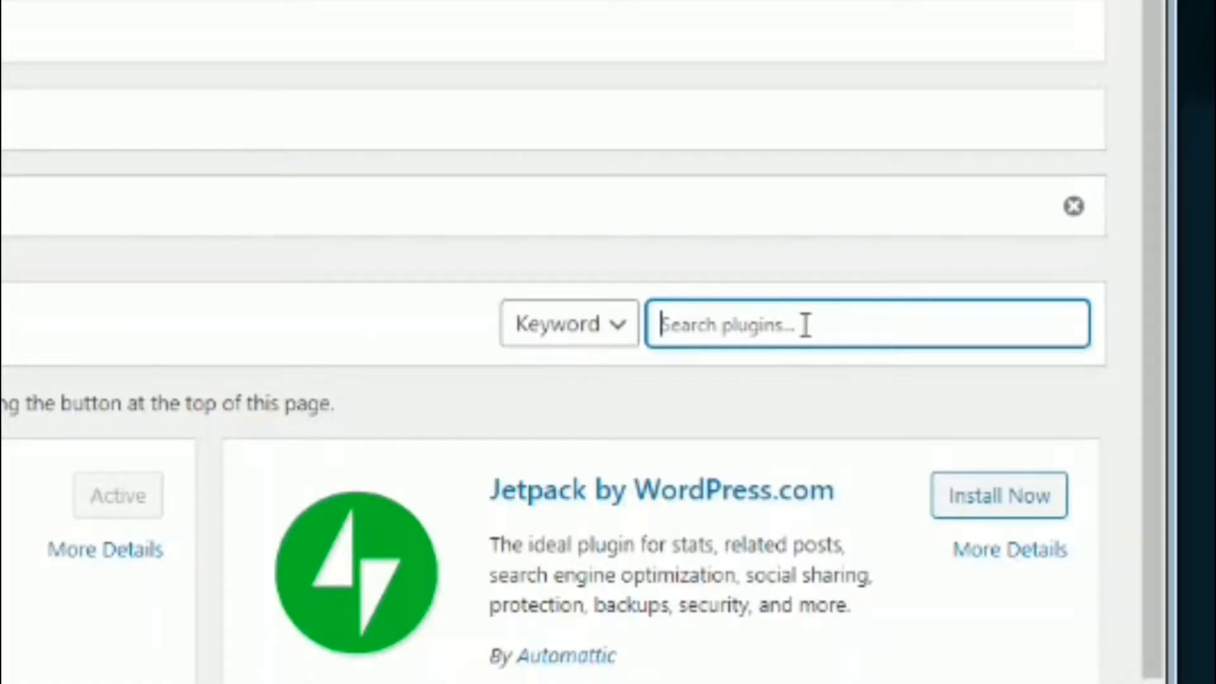
{"action": "type", "text": "etsy shop"}
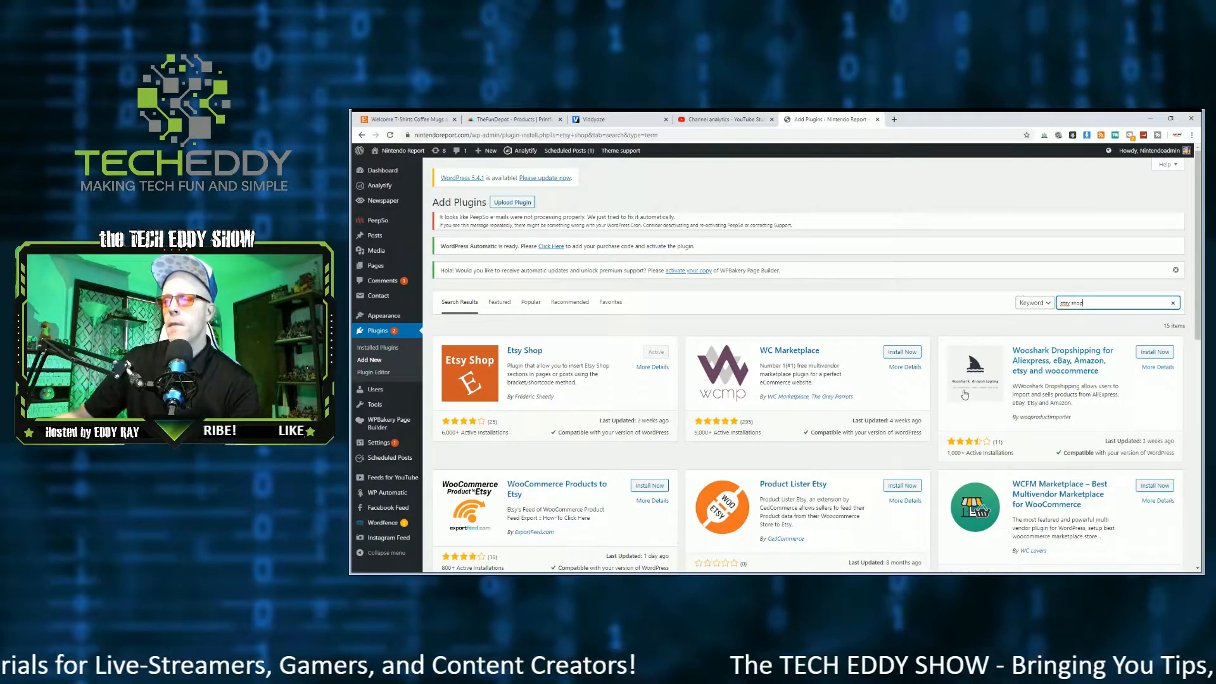
{"action": "scroll", "scroll_direction": "down", "scroll_amount": 3}
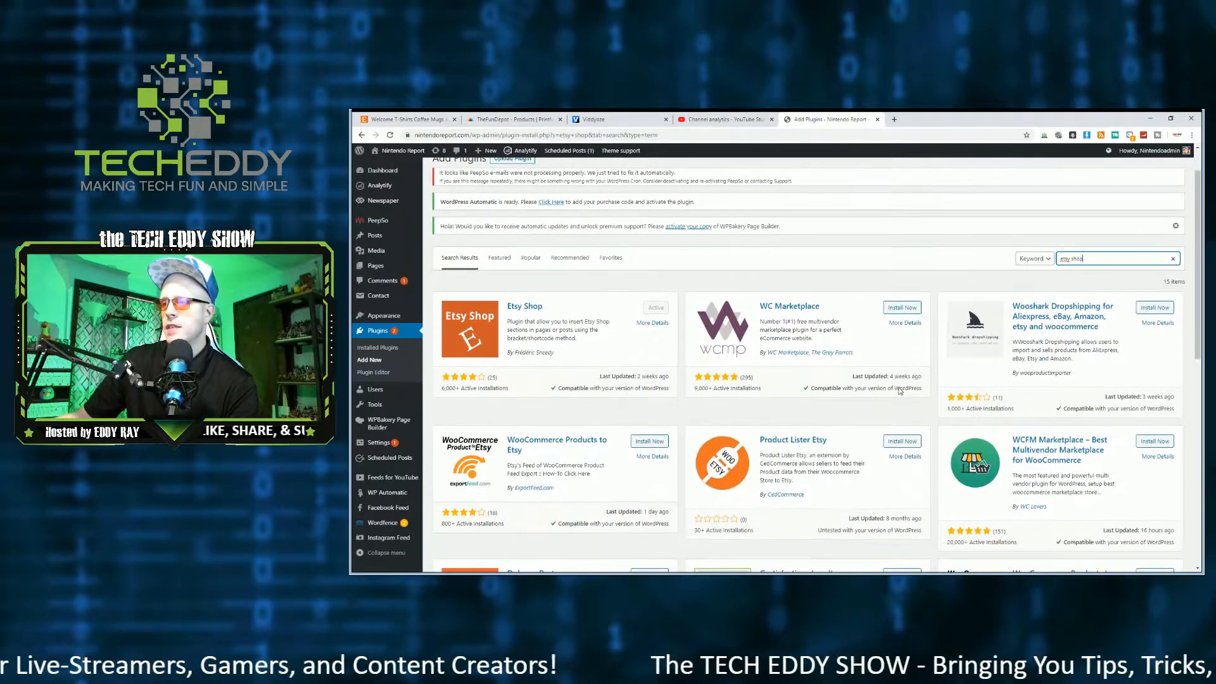
{"action": "scroll", "scroll_direction": "down", "scroll_amount": 3}
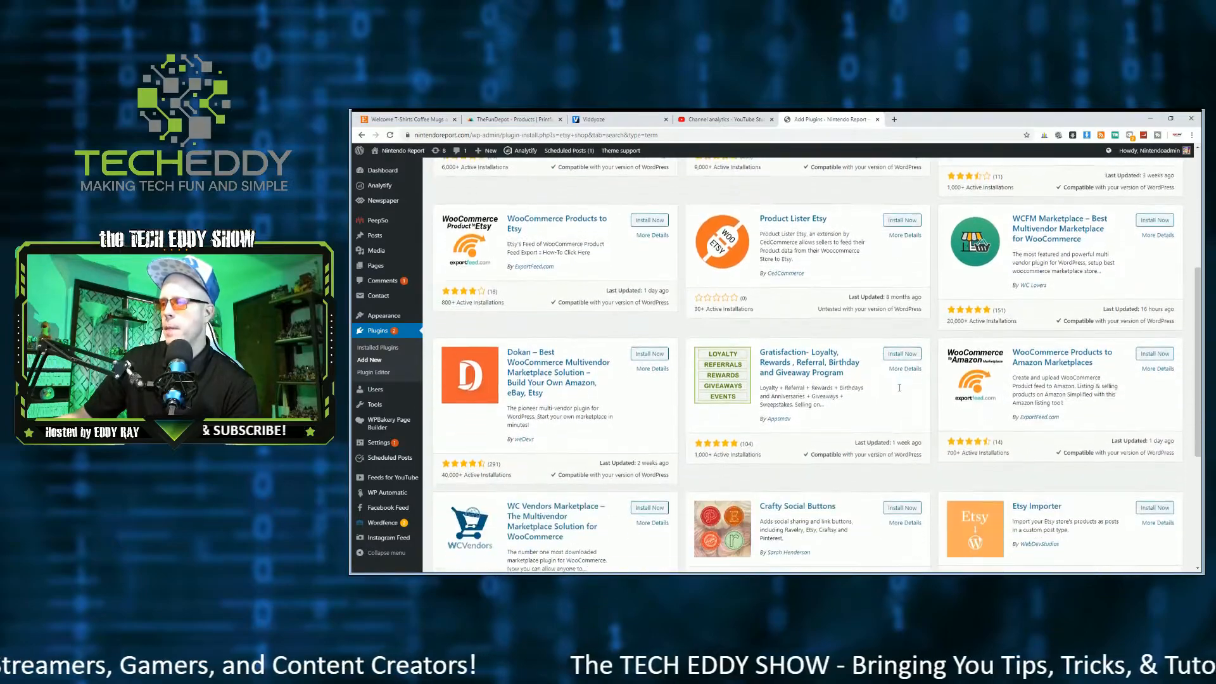
{"action": "scroll", "scroll_direction": "down", "scroll_amount": 3}
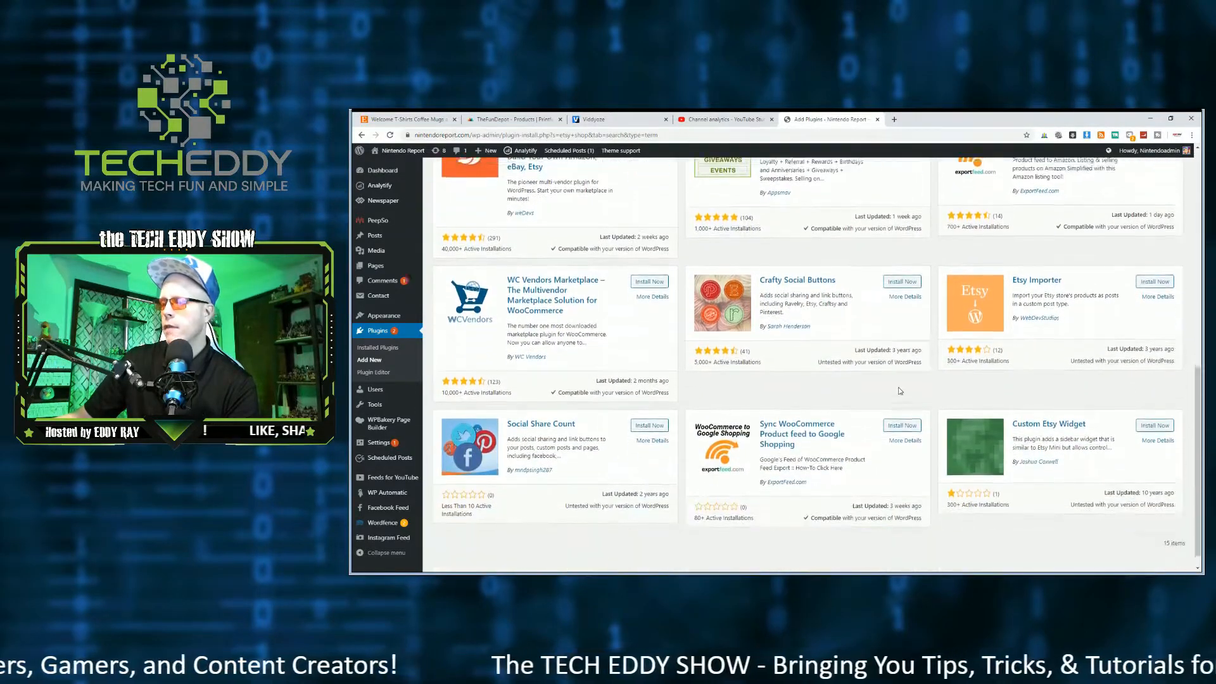
{"action": "scroll", "scroll_direction": "down", "scroll_amount": 3}
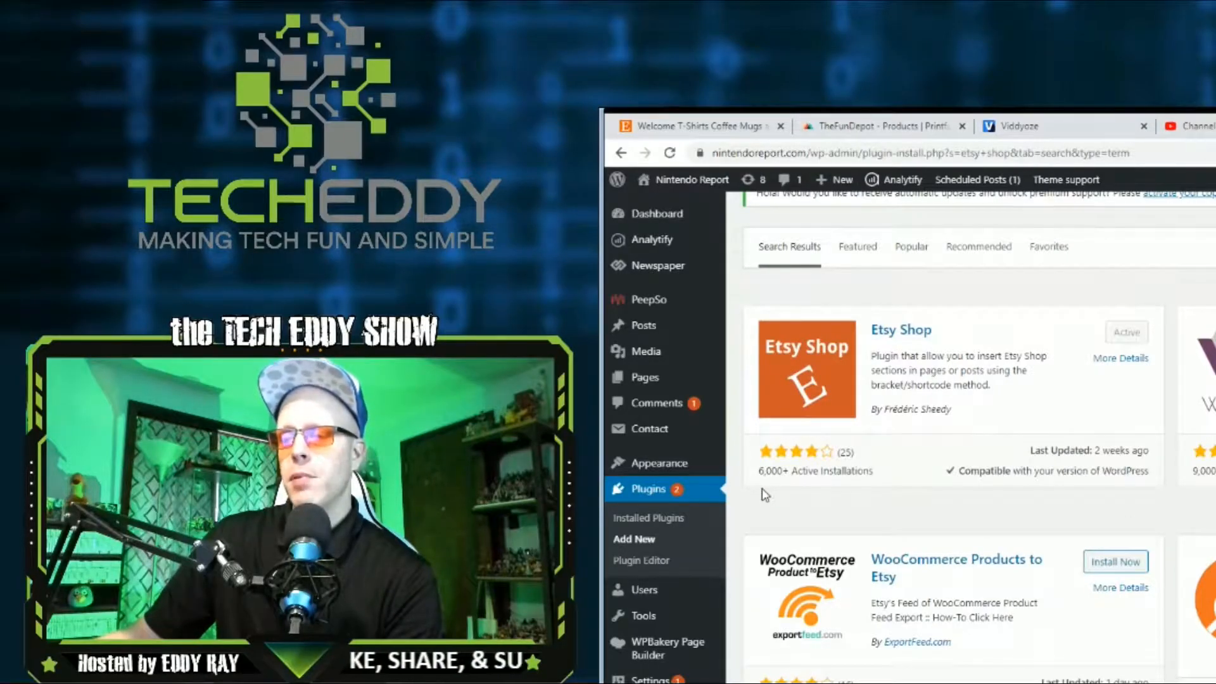
{"action": "mouse_move", "coordinate": [796, 505]}
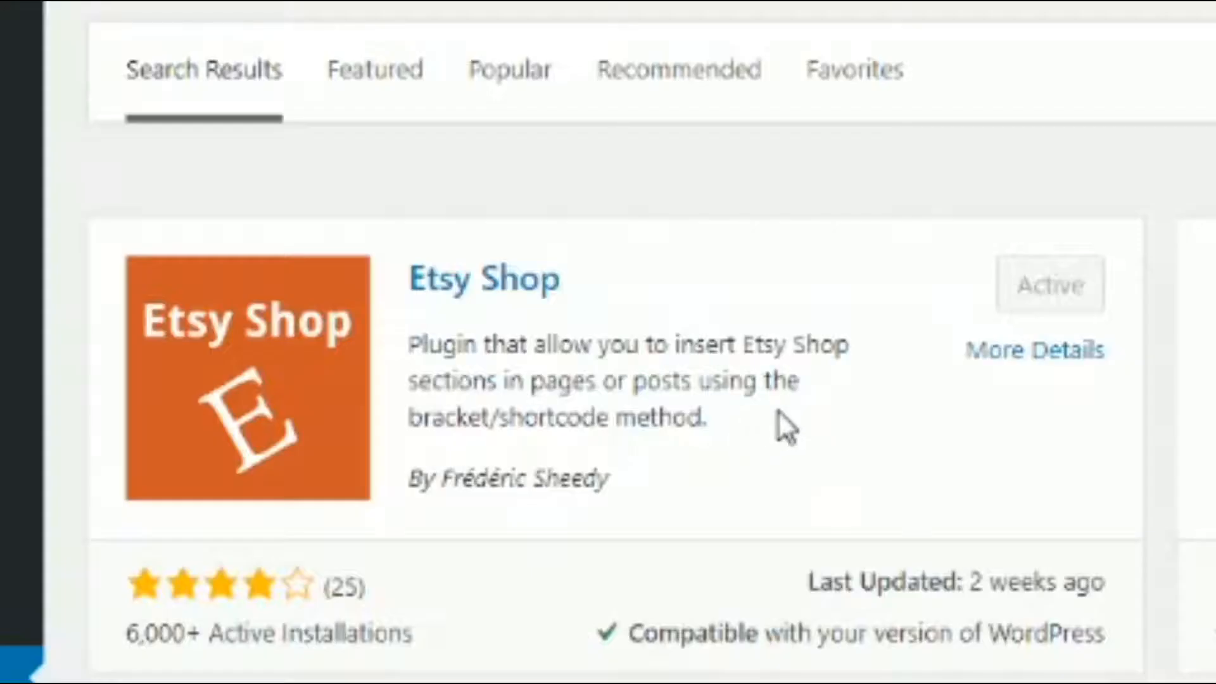
{"action": "mouse_move", "coordinate": [752, 431]}
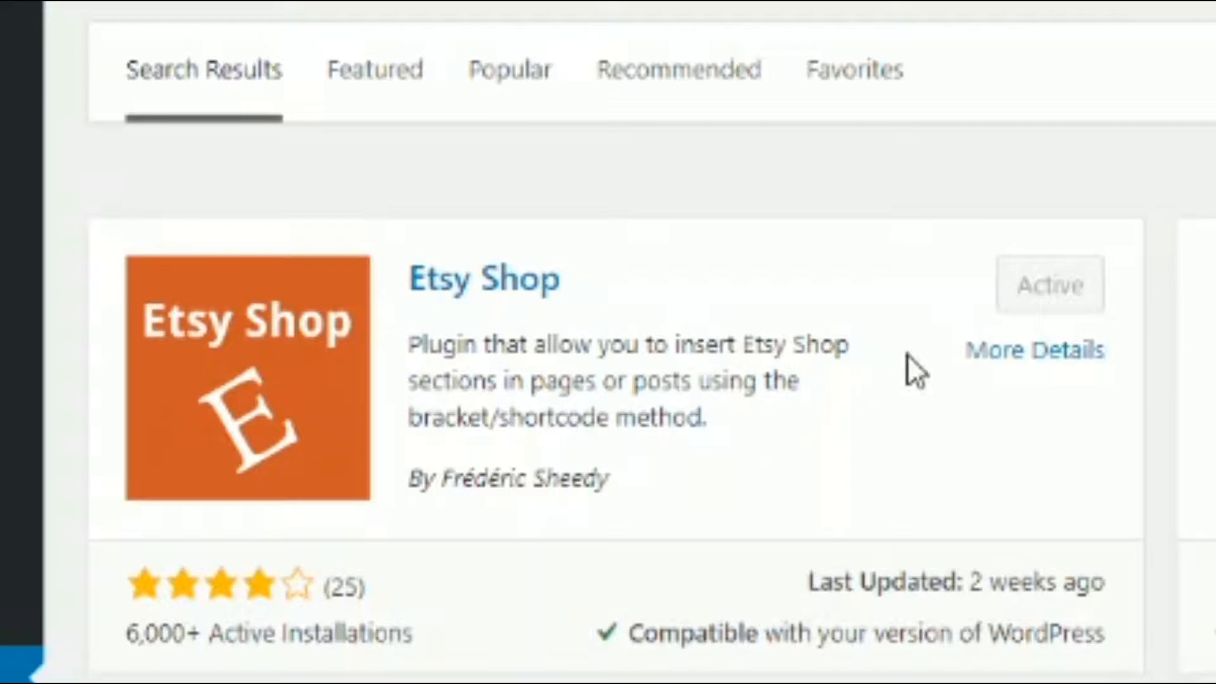
{"action": "mouse_move", "coordinate": [858, 420]}
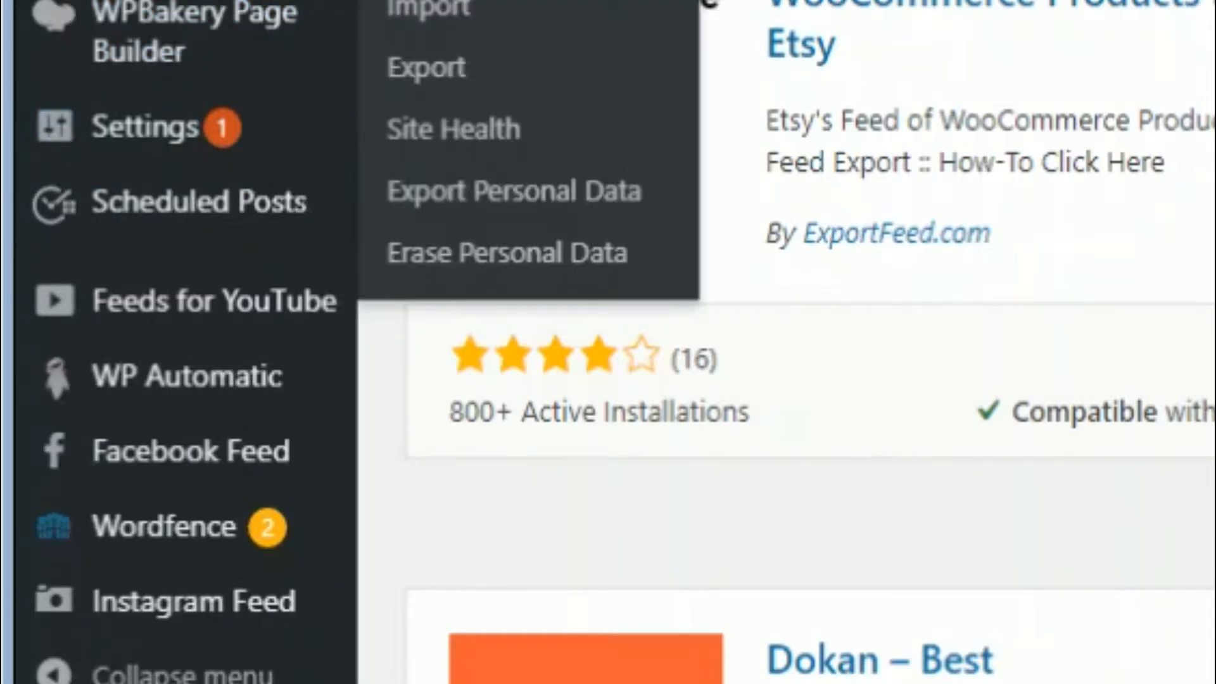
{"action": "mouse_move", "coordinate": [143, 126]}
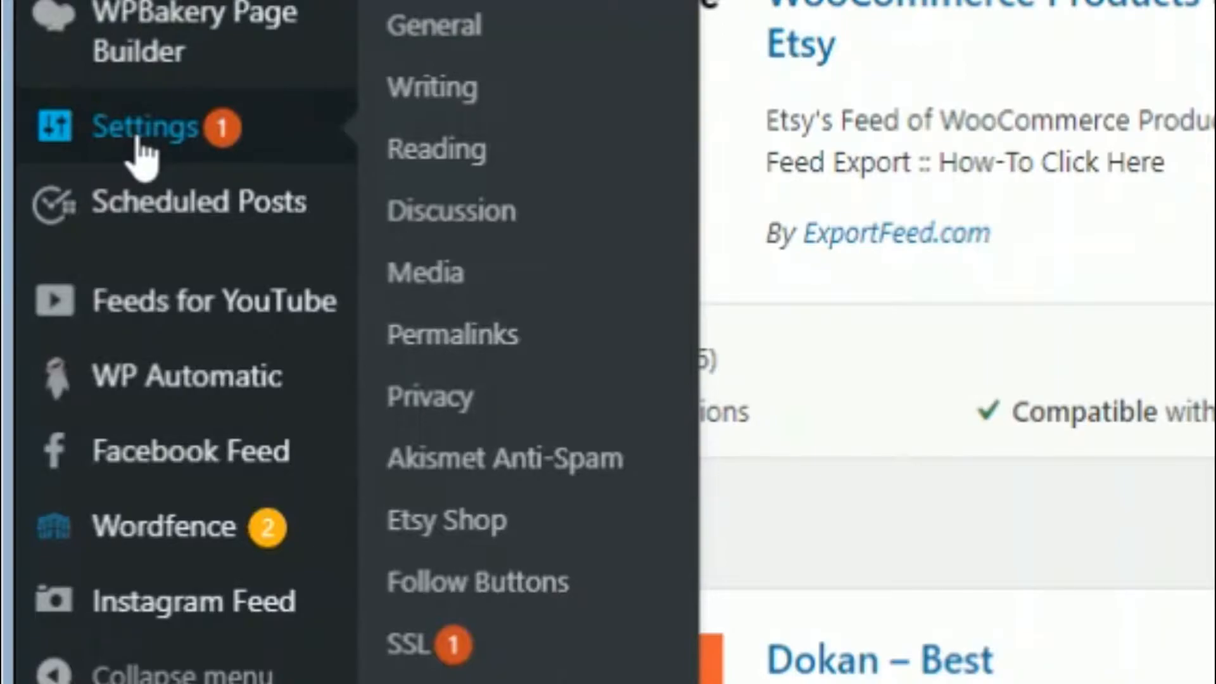
{"action": "mouse_move", "coordinate": [482, 295]}
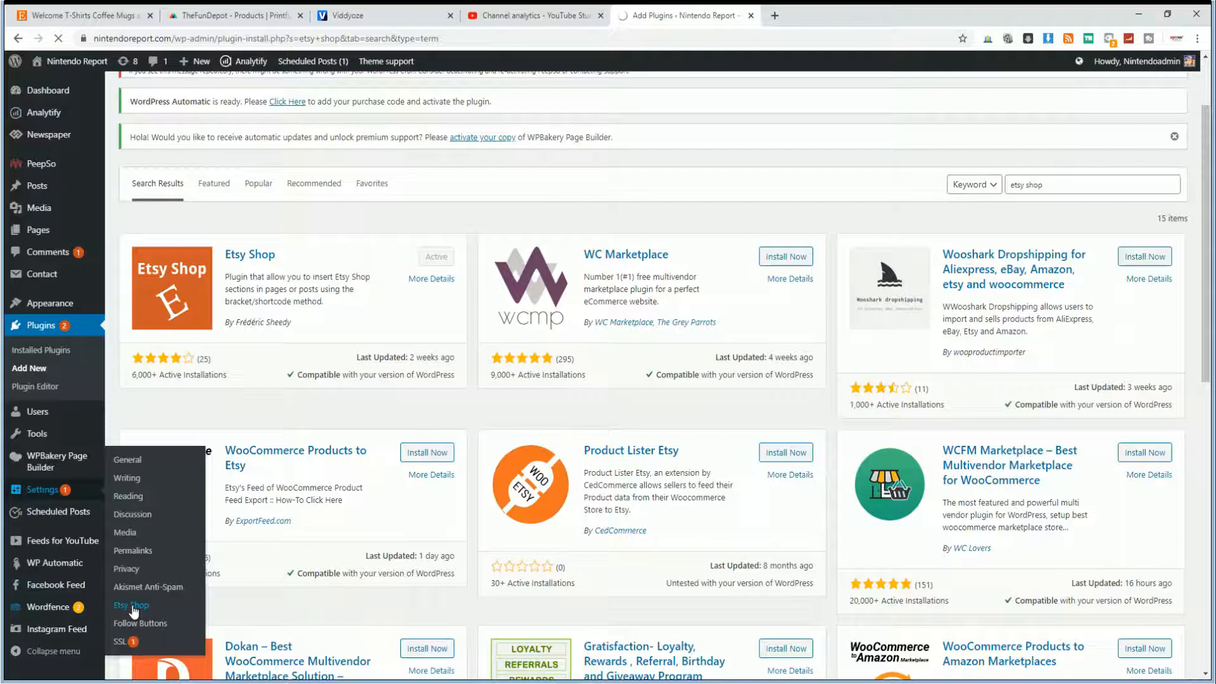
Step: Go to Settings > Etsy Shop to reach the plugin's options page
{"action": "left_click", "coordinate": [131, 605]}
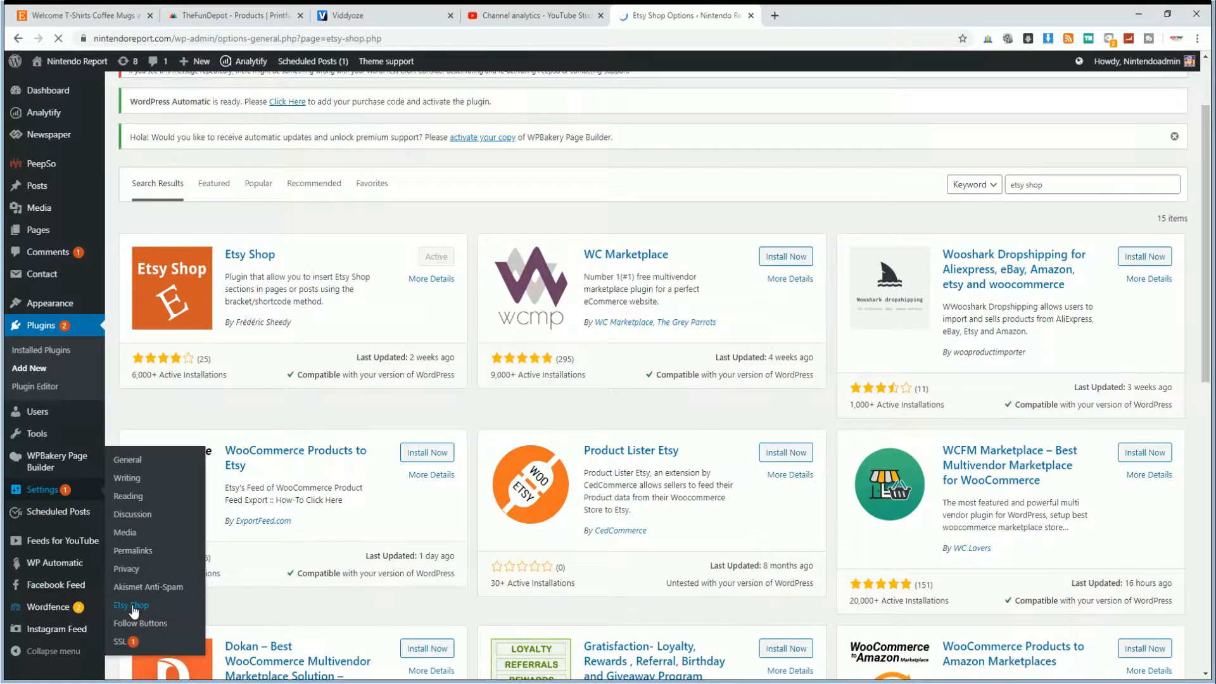
{"action": "left_click", "coordinate": [130, 606]}
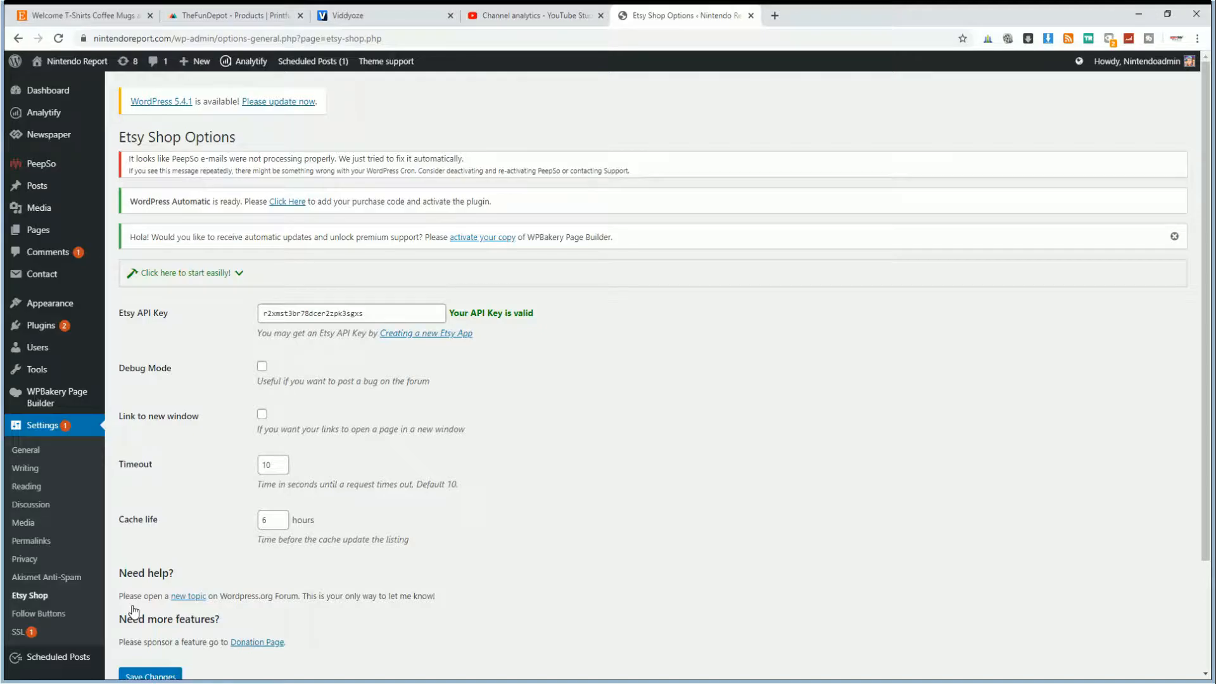
{"action": "mouse_move", "coordinate": [235, 635]}
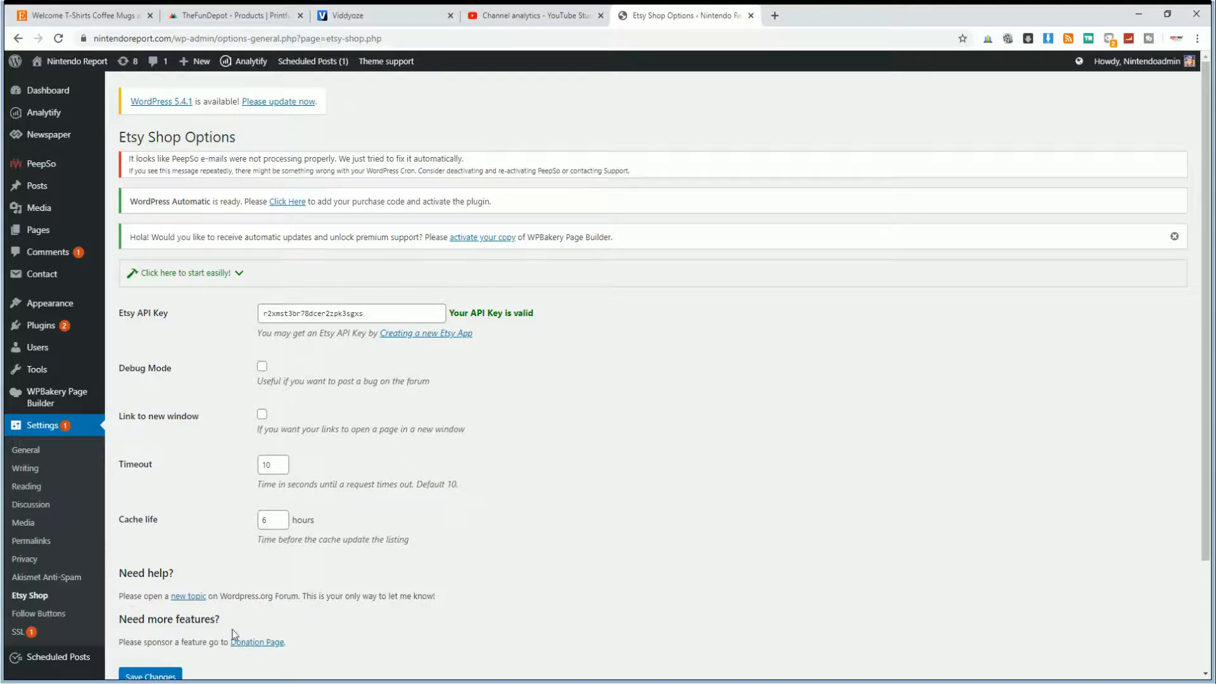
{"action": "mouse_move", "coordinate": [685, 401]}
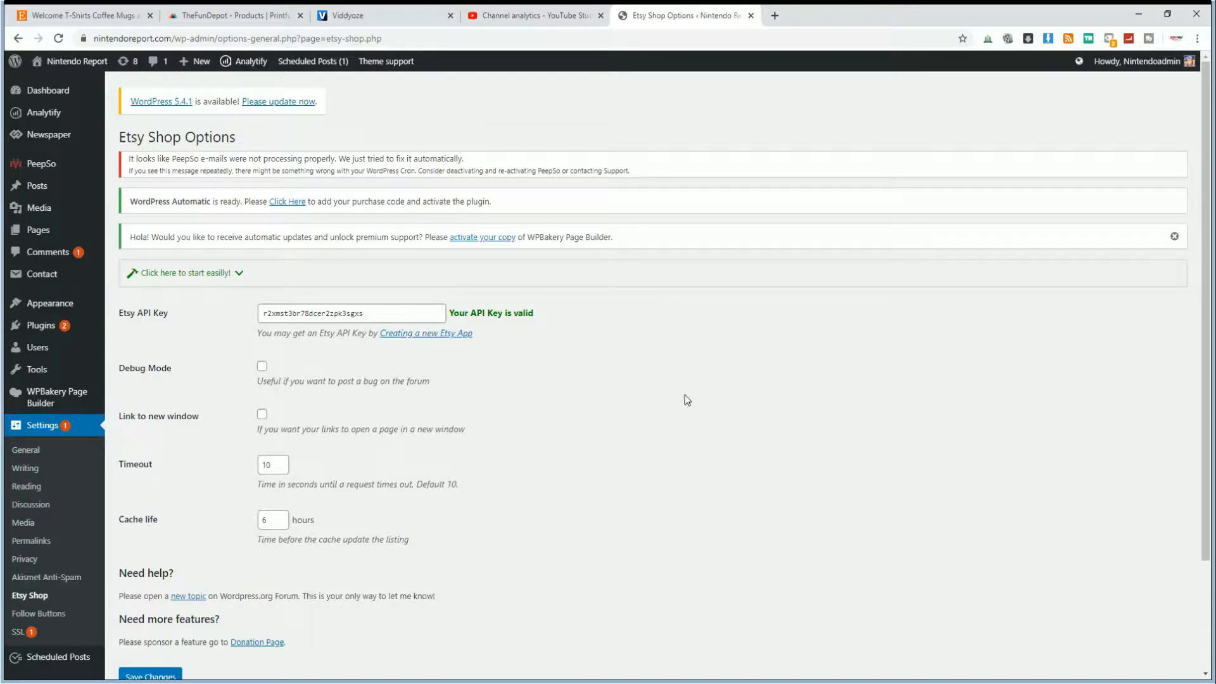
{"action": "mouse_move", "coordinate": [689, 395]}
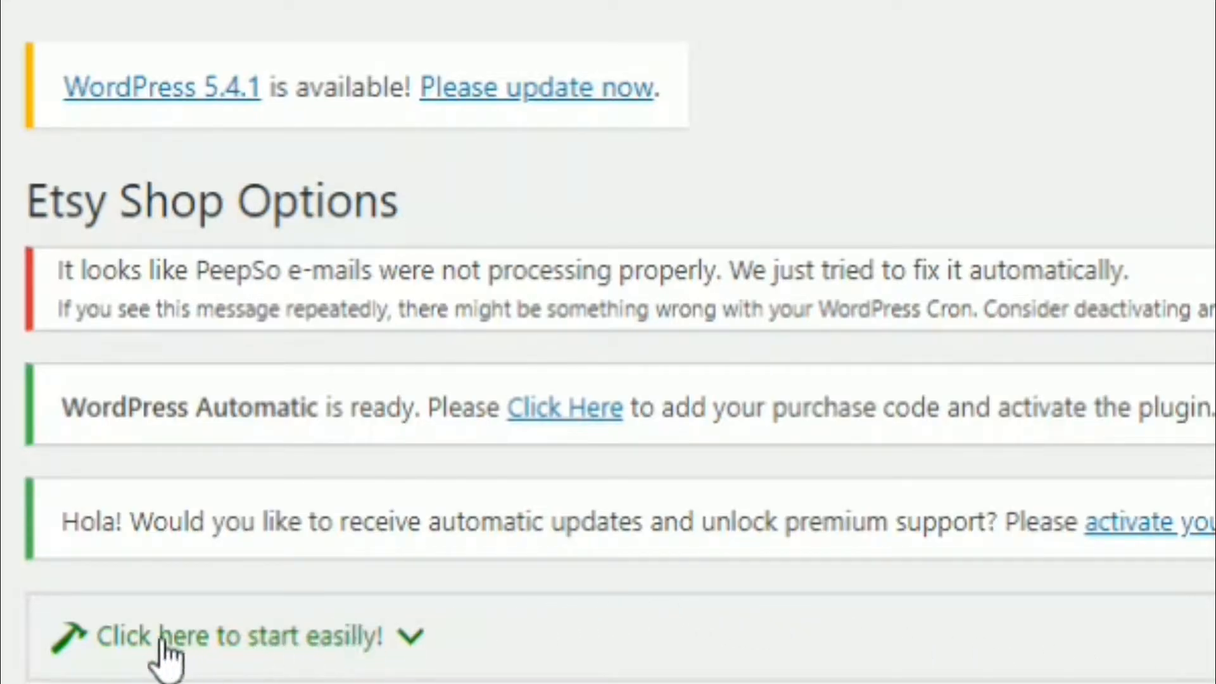
Step: Expand the quick-start guide and search shop TheFunDepot to list its sections and shortcodes
{"action": "left_click", "coordinate": [167, 635]}
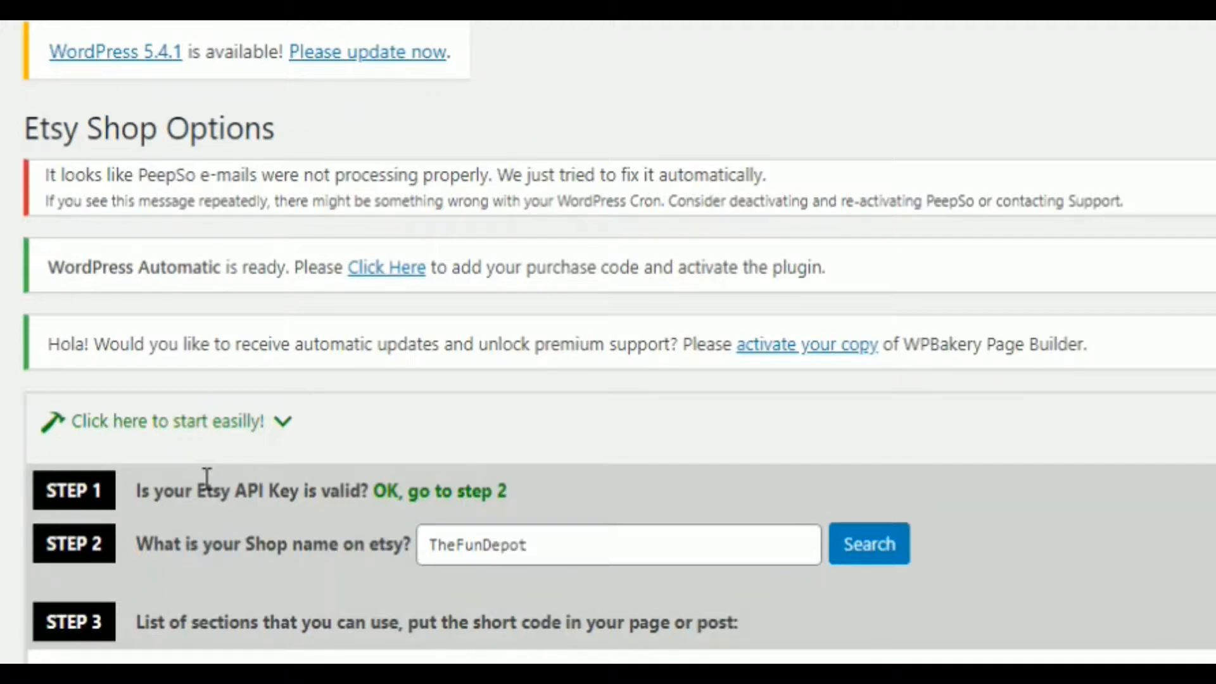
{"action": "scroll", "scroll_direction": "down", "scroll_amount": 3}
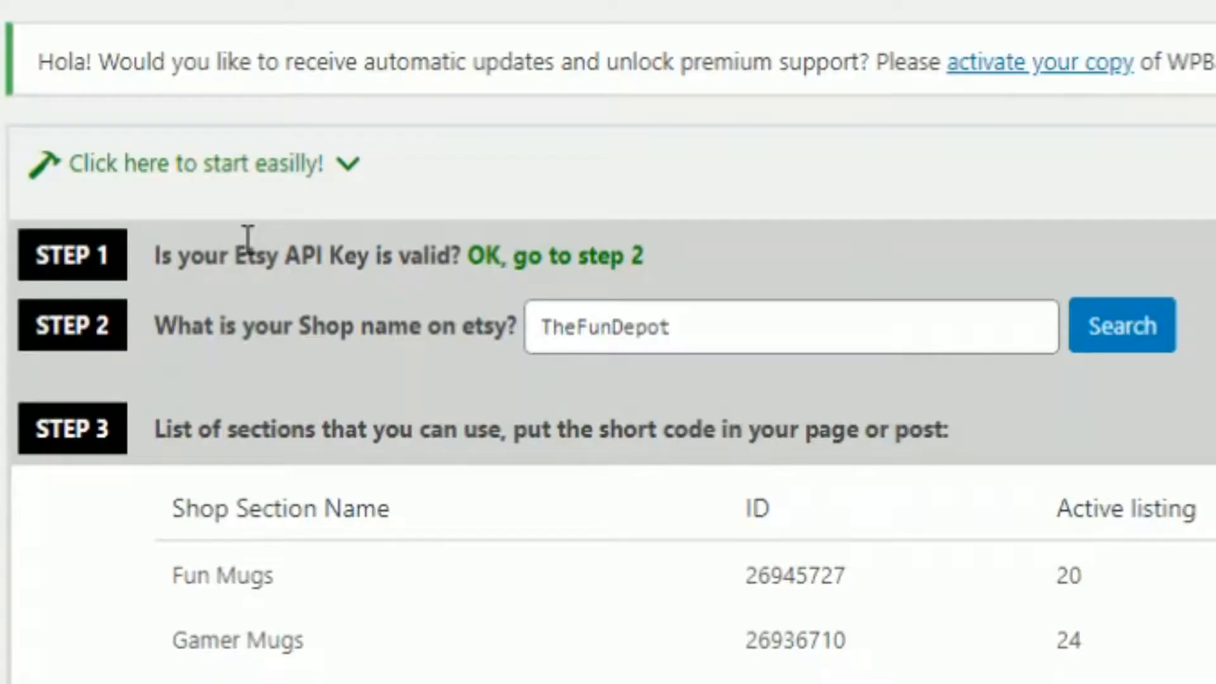
{"action": "mouse_move", "coordinate": [219, 375]}
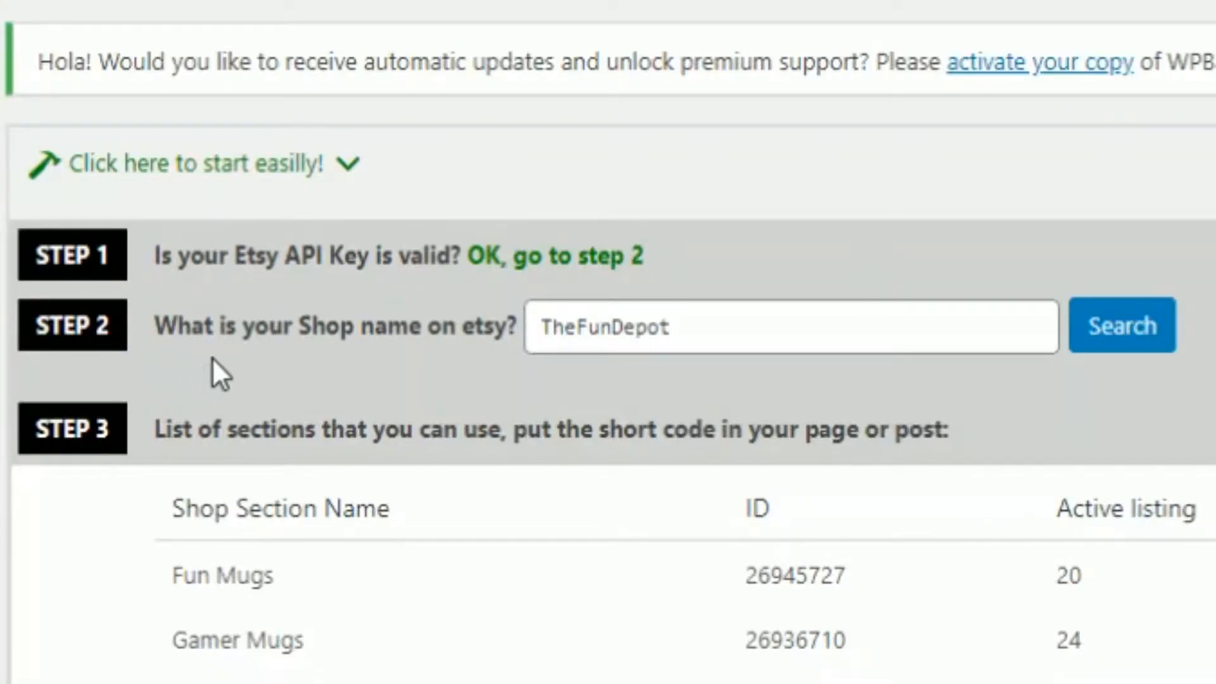
{"action": "left_click", "coordinate": [543, 325]}
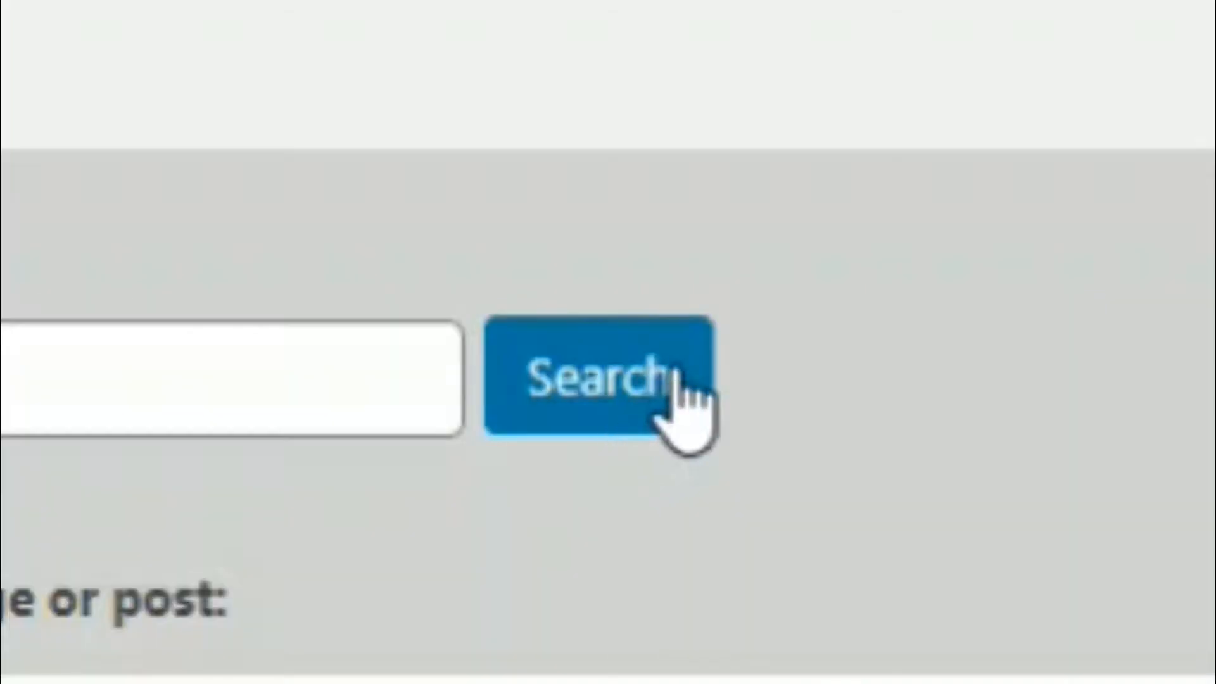
{"action": "left_click", "coordinate": [510, 329]}
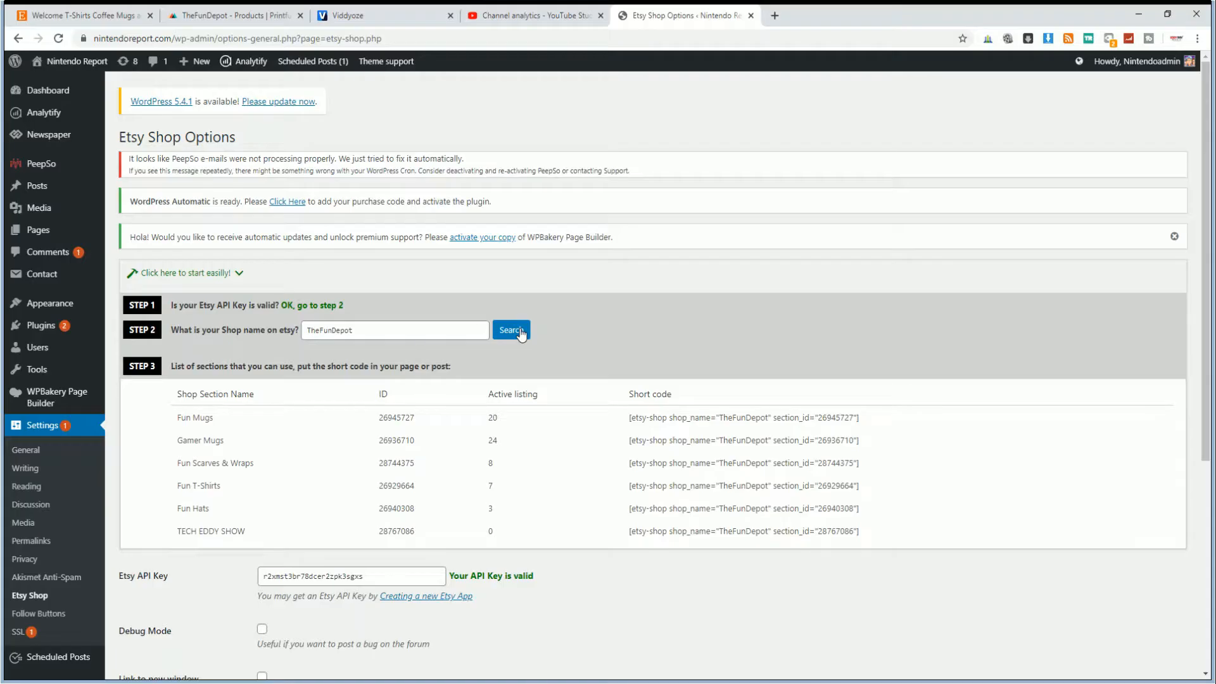
{"action": "scroll", "scroll_direction": "down", "scroll_amount": 3}
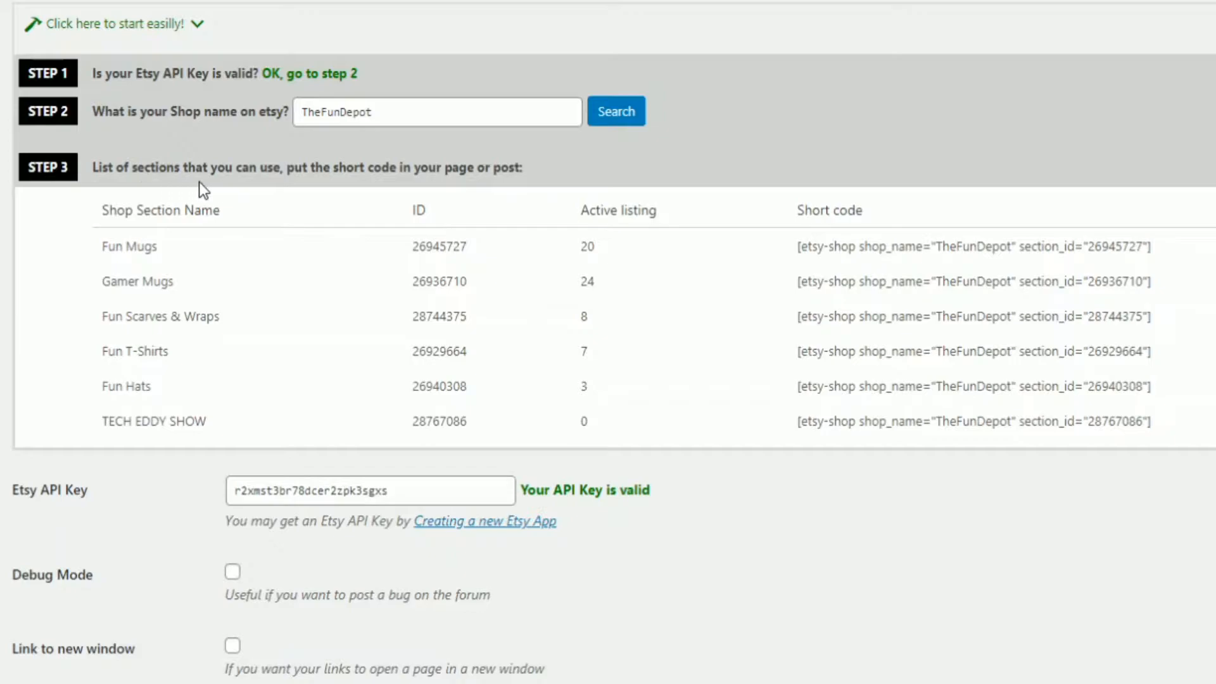
{"action": "mouse_move", "coordinate": [415, 186]}
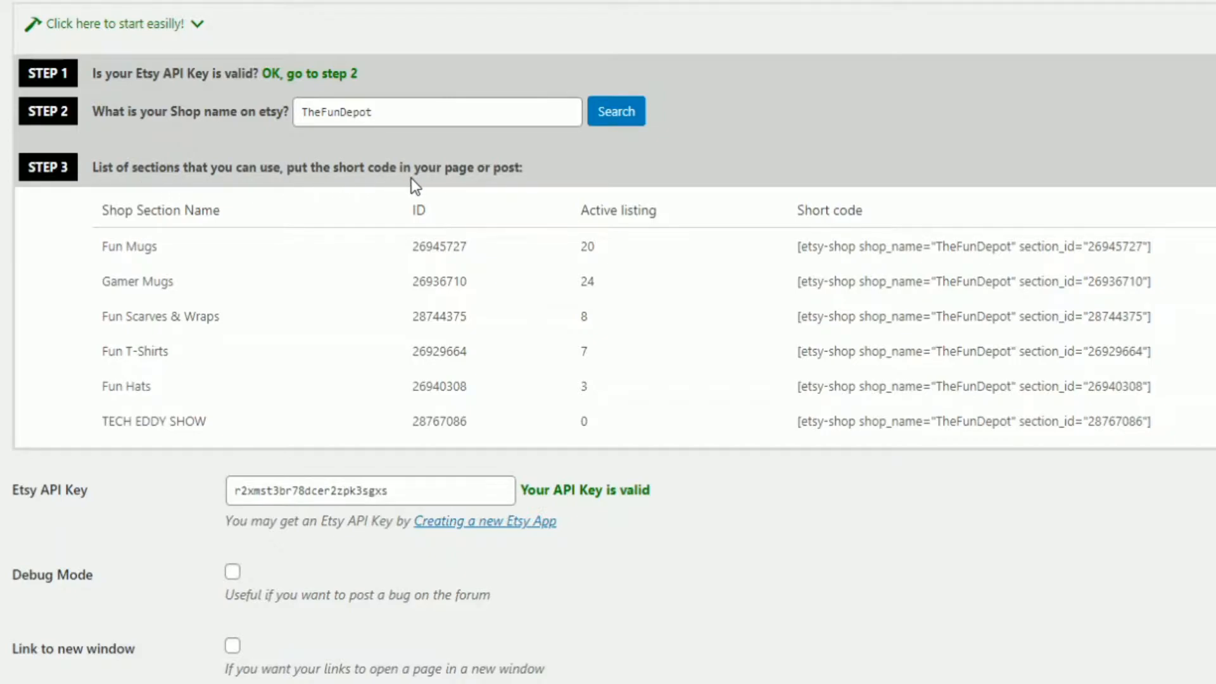
{"action": "mouse_move", "coordinate": [671, 185]}
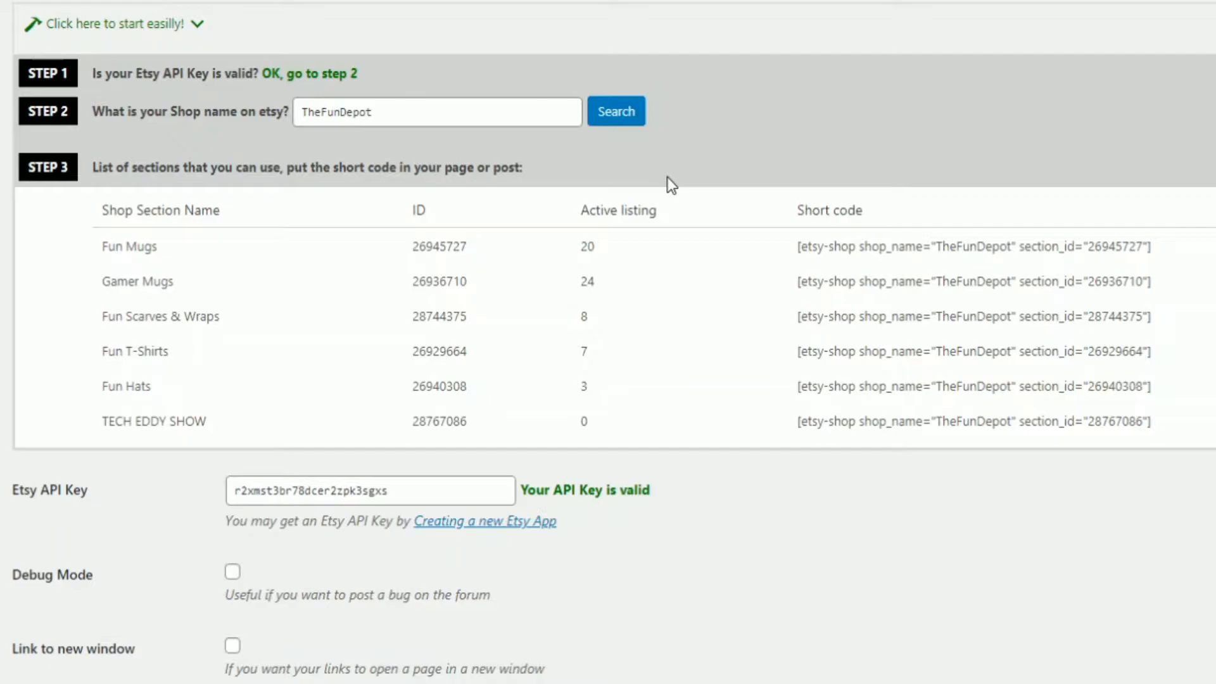
{"action": "mouse_move", "coordinate": [97, 226]}
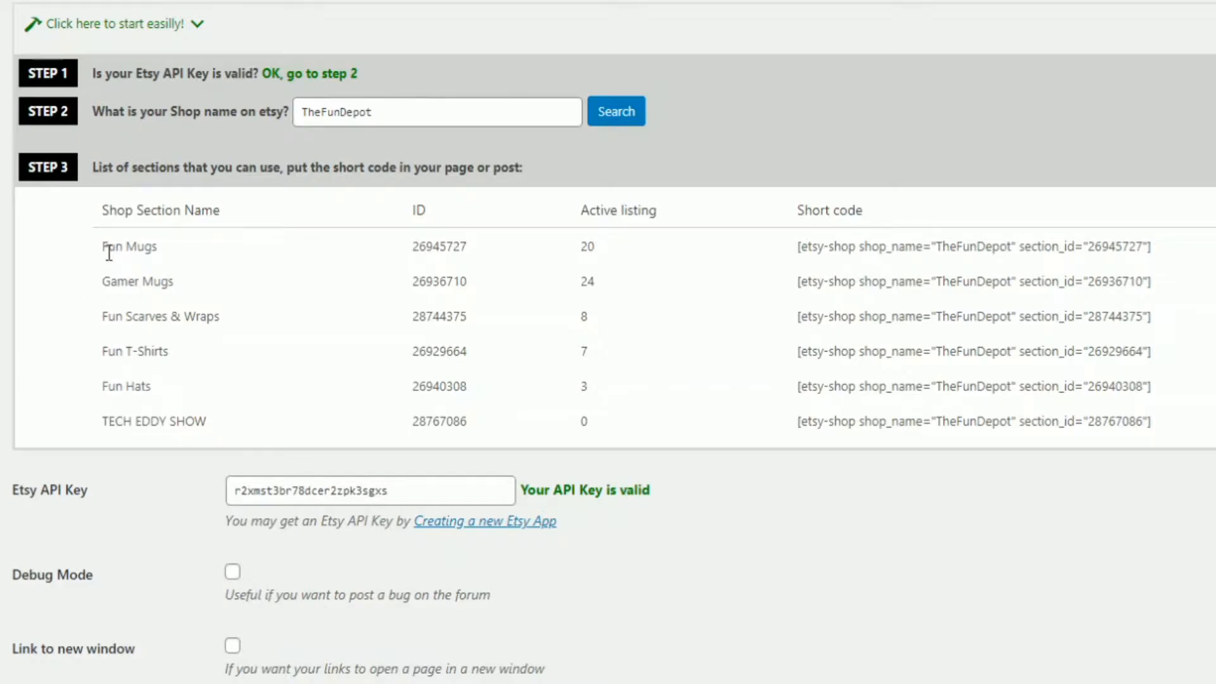
{"action": "mouse_move", "coordinate": [181, 299]}
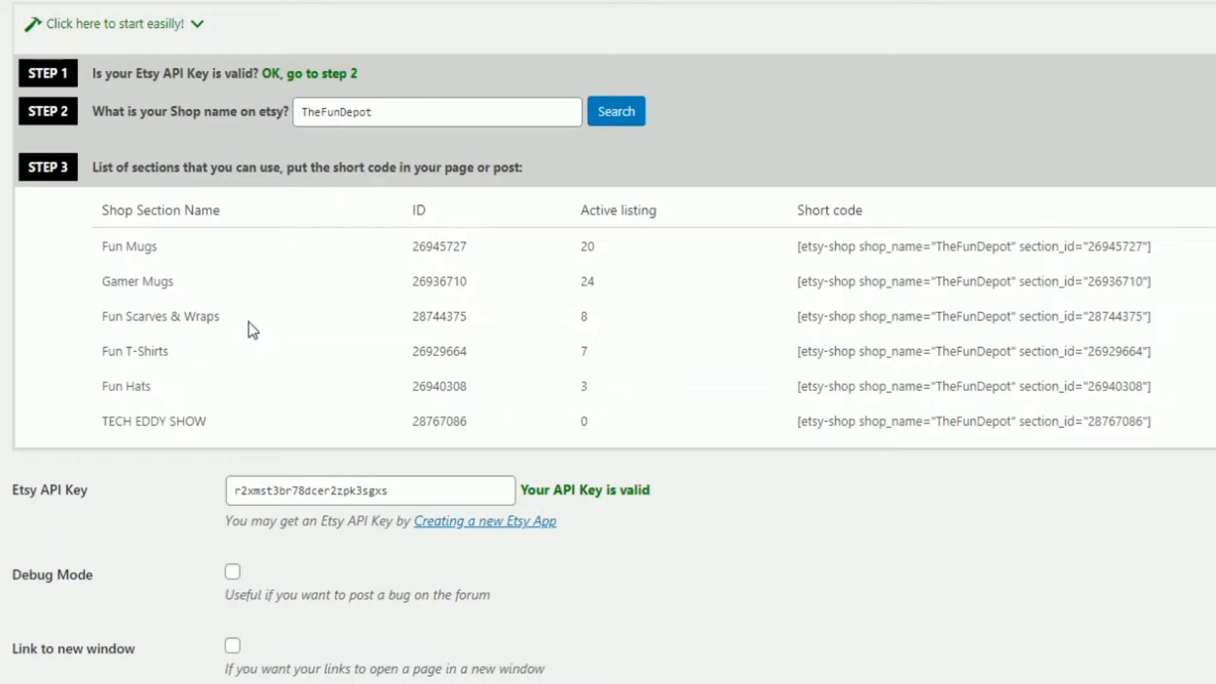
{"action": "mouse_move", "coordinate": [116, 439]}
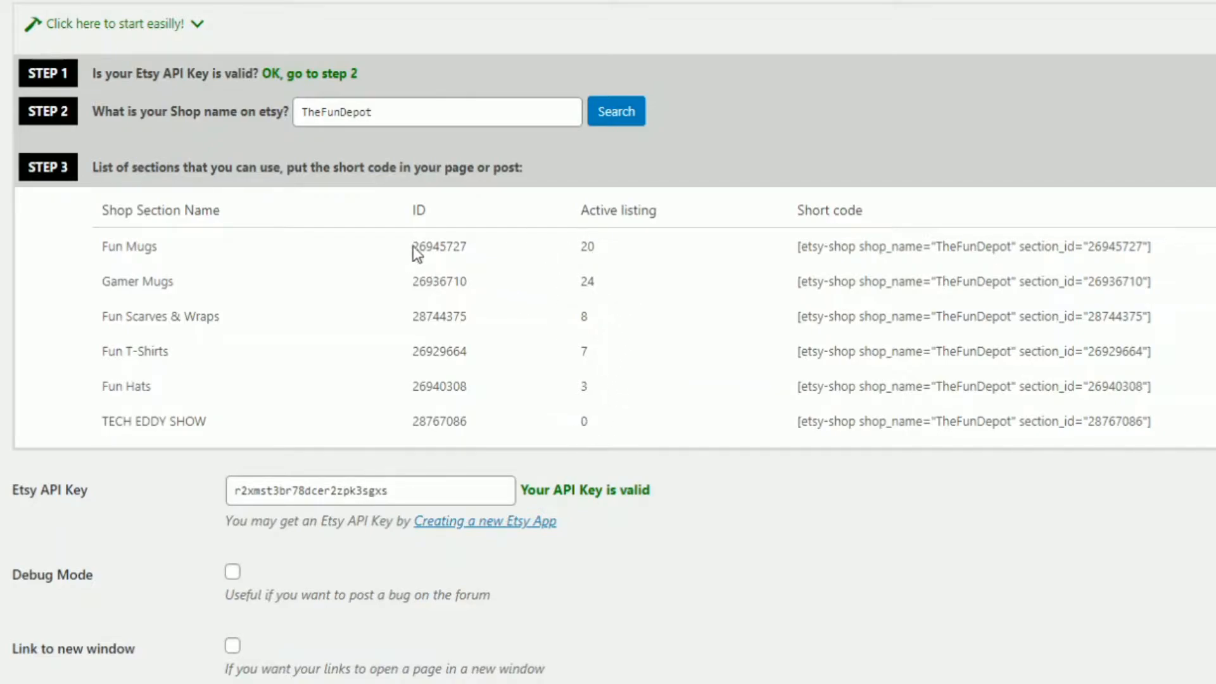
{"action": "mouse_move", "coordinate": [663, 377]}
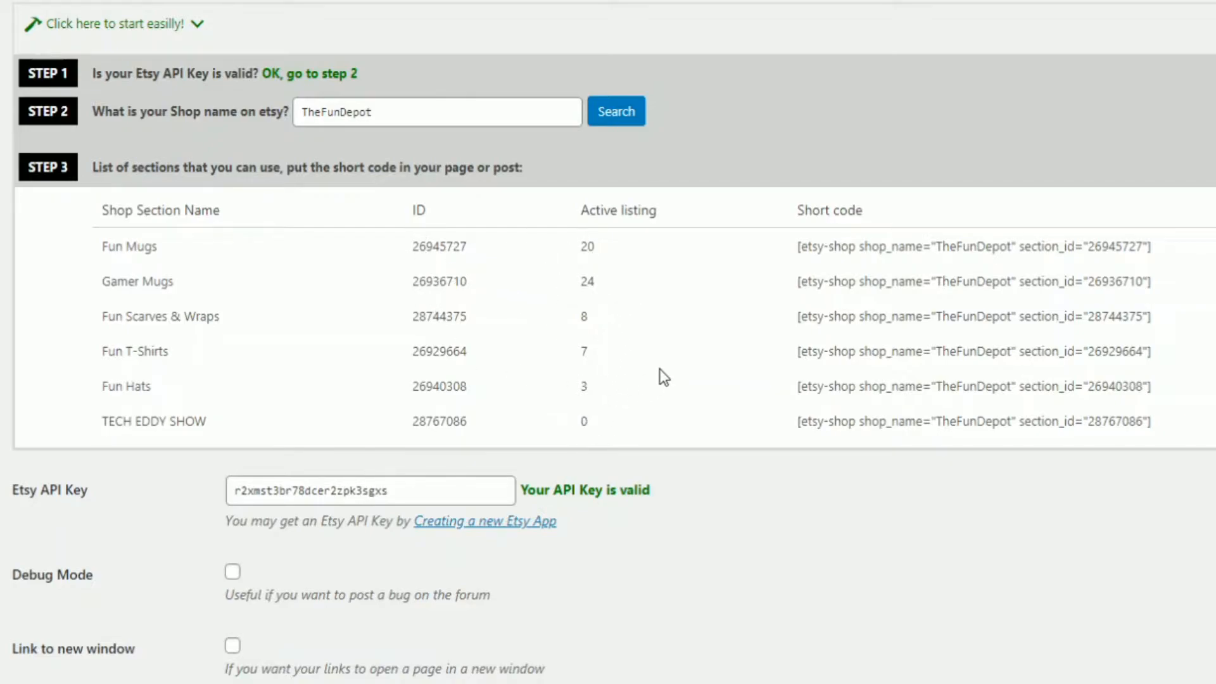
{"action": "mouse_move", "coordinate": [1182, 245]}
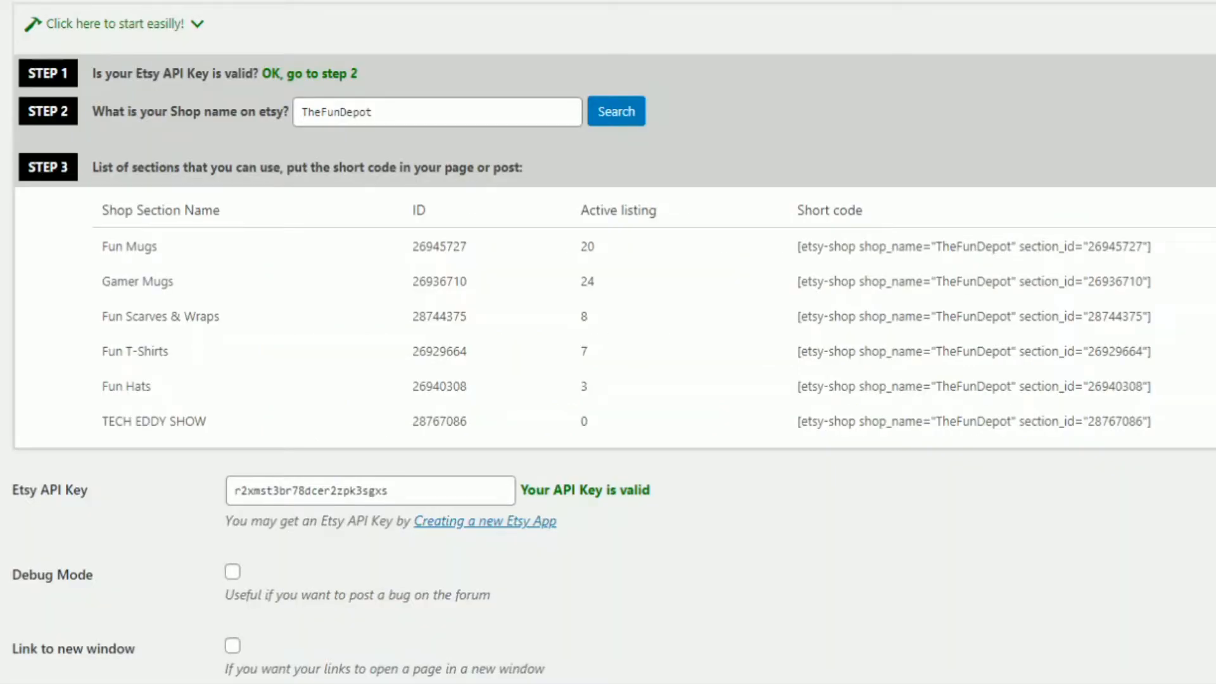
{"action": "mouse_move", "coordinate": [752, 301]}
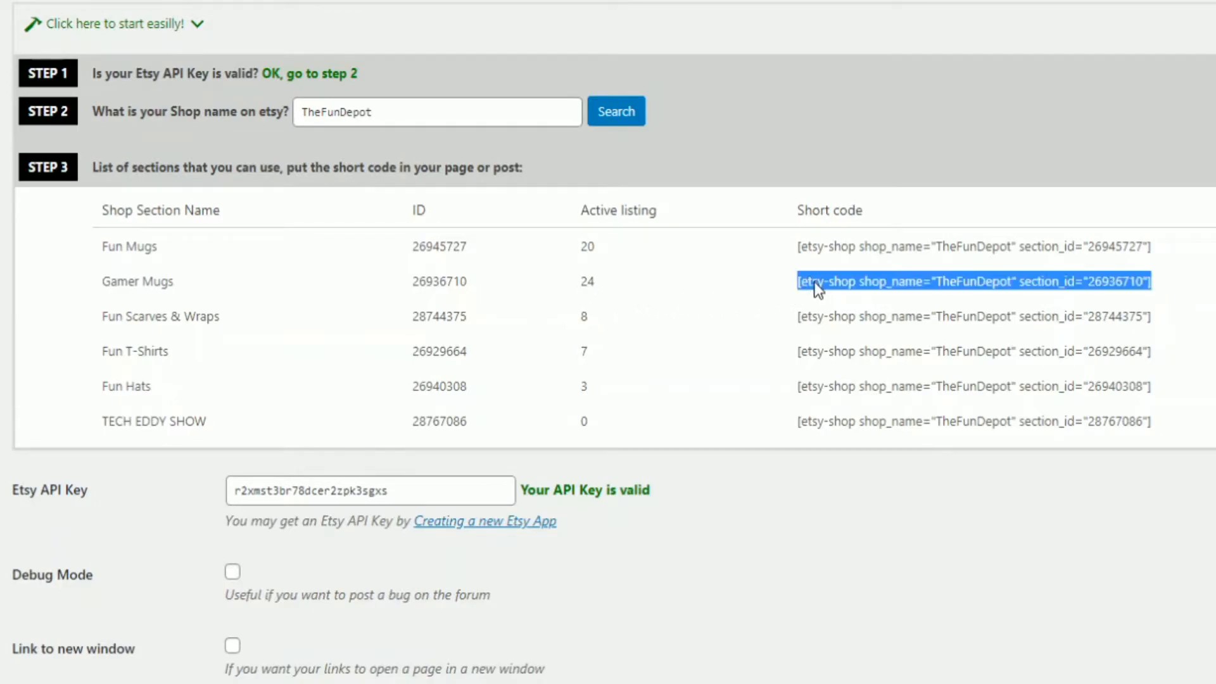
{"action": "mouse_move", "coordinate": [845, 305]}
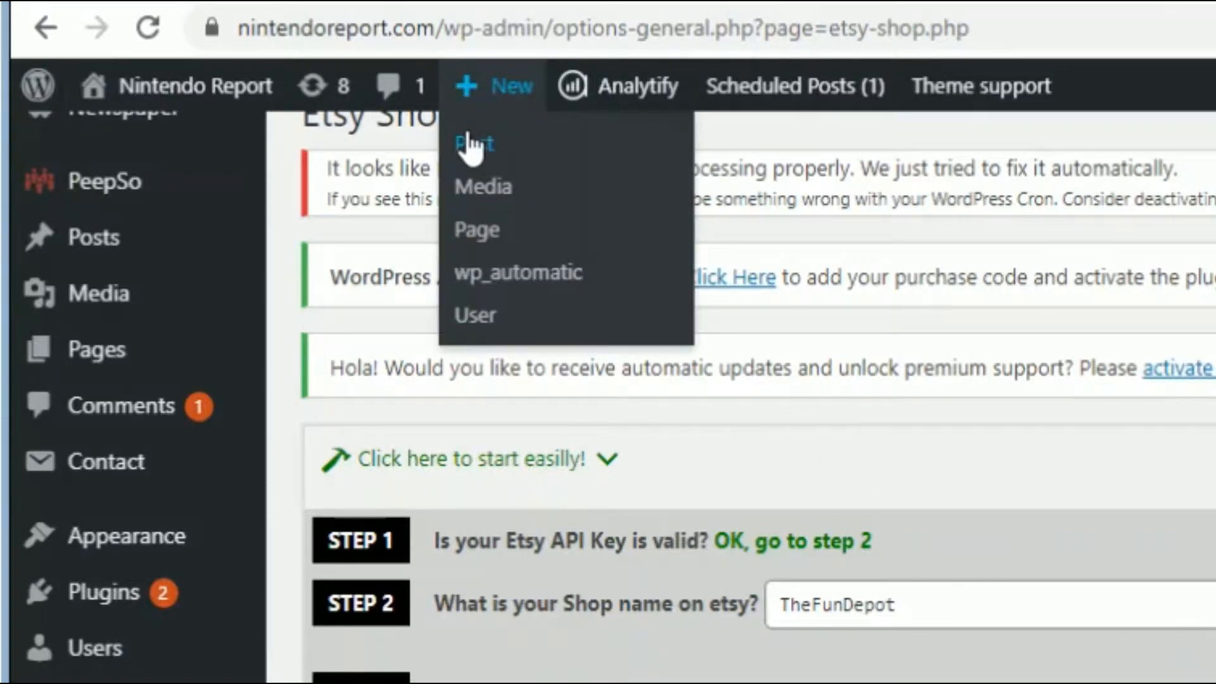
Step: Create post ETSY SHOP TEST with [etsy-shop shop_name="TheFunDepot" section_id="26936710"] and preview it
{"action": "left_click", "coordinate": [473, 143]}
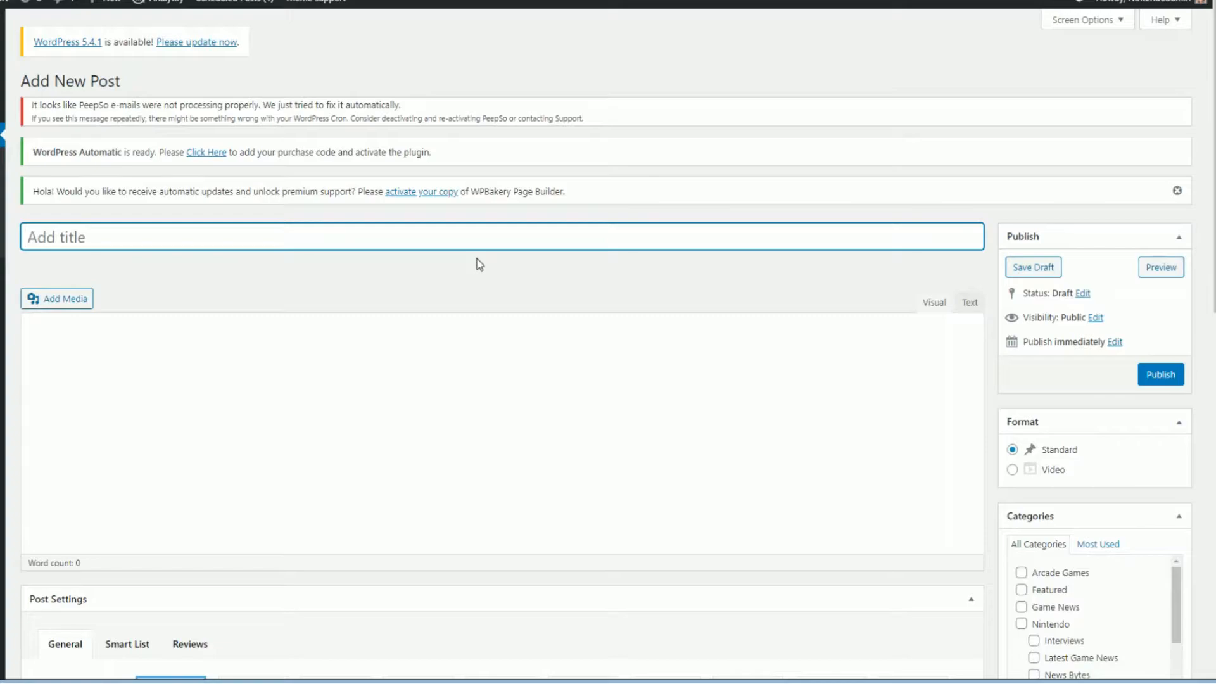
{"action": "type", "text": "ETSY SHOP TEST"}
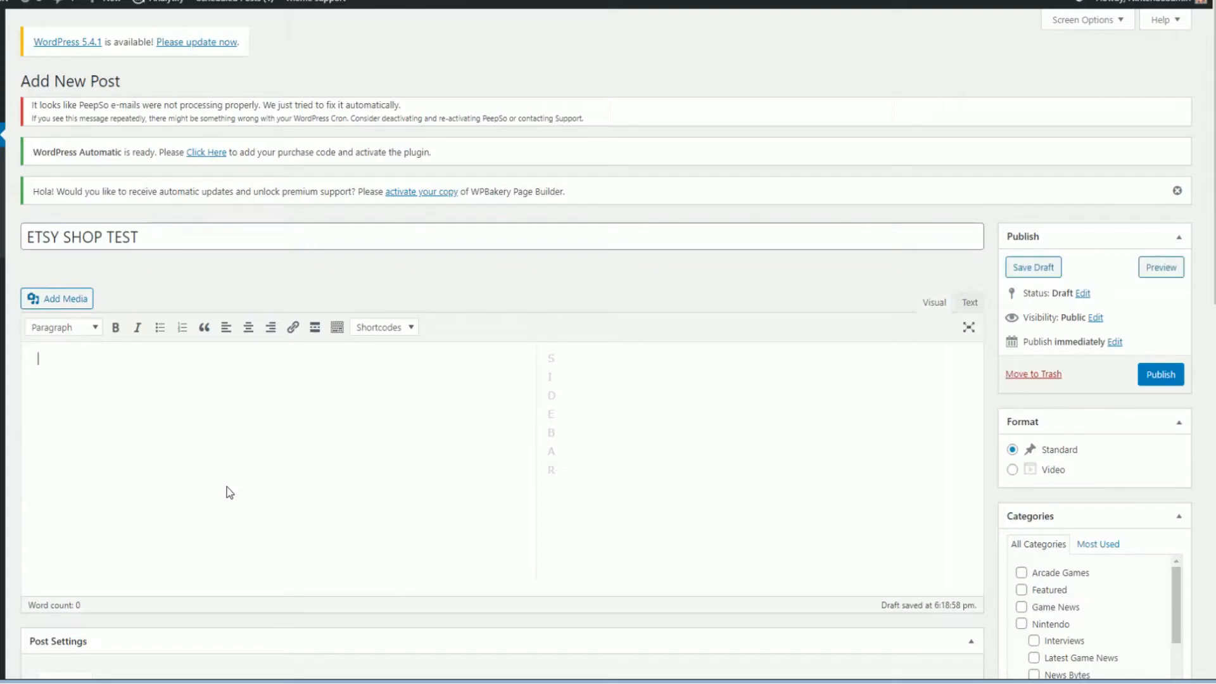
{"action": "type", "text": "[etsy-shop shop_name=\"TheFunDepot\" section_id=\"26936710\"]"}
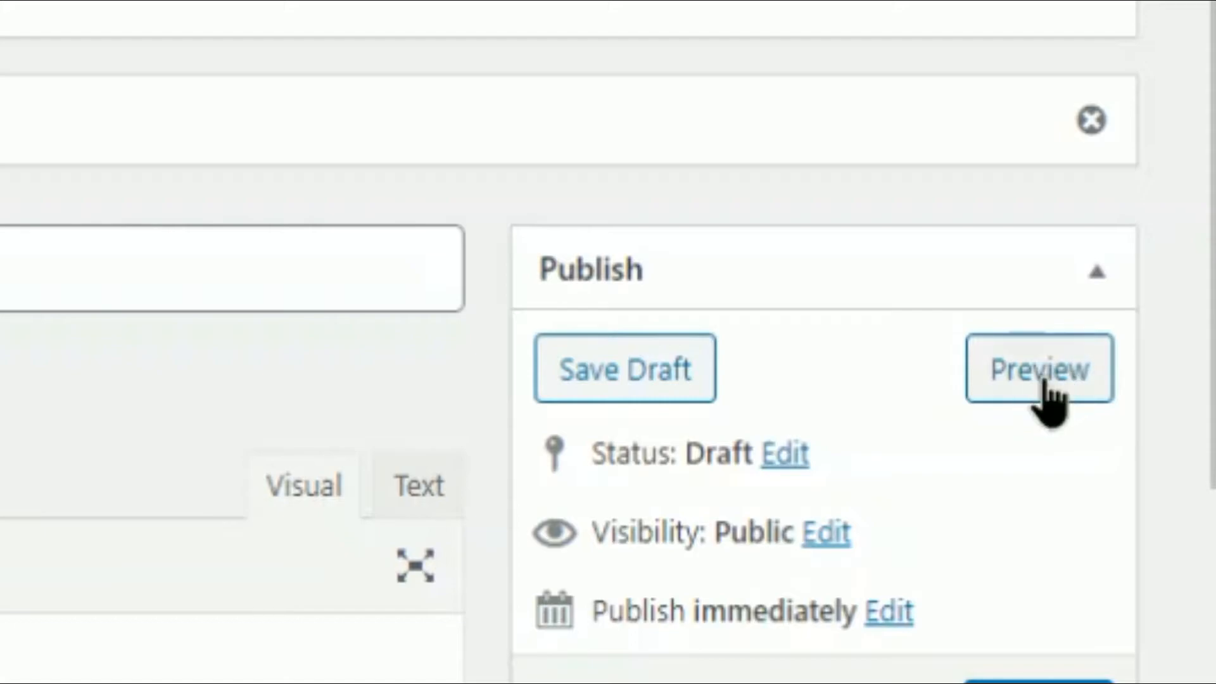
{"action": "left_click", "coordinate": [1037, 368]}
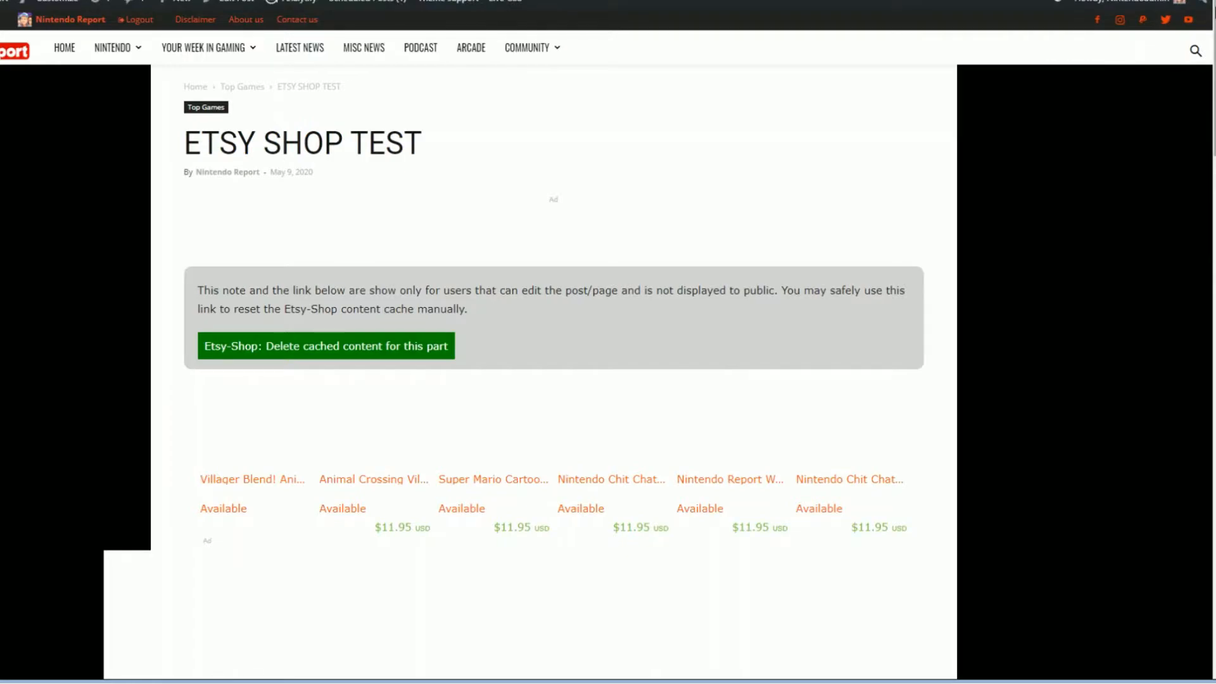
{"action": "scroll", "scroll_direction": "down", "scroll_amount": 3}
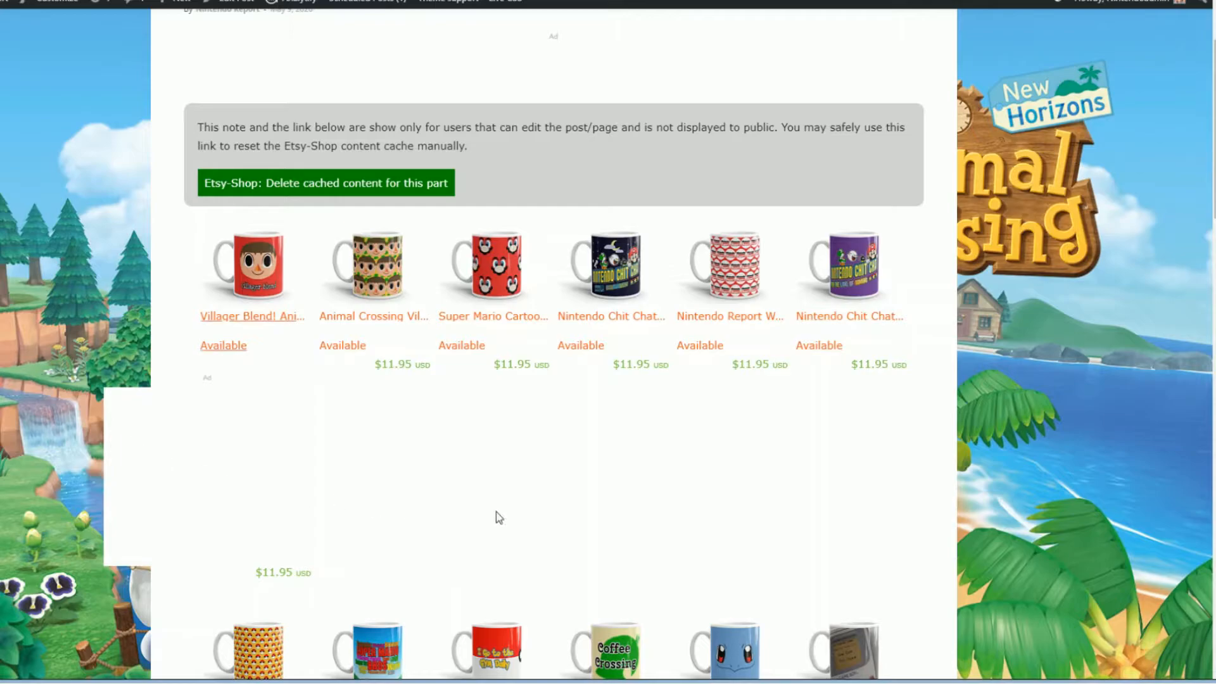
{"action": "mouse_move", "coordinate": [904, 410]}
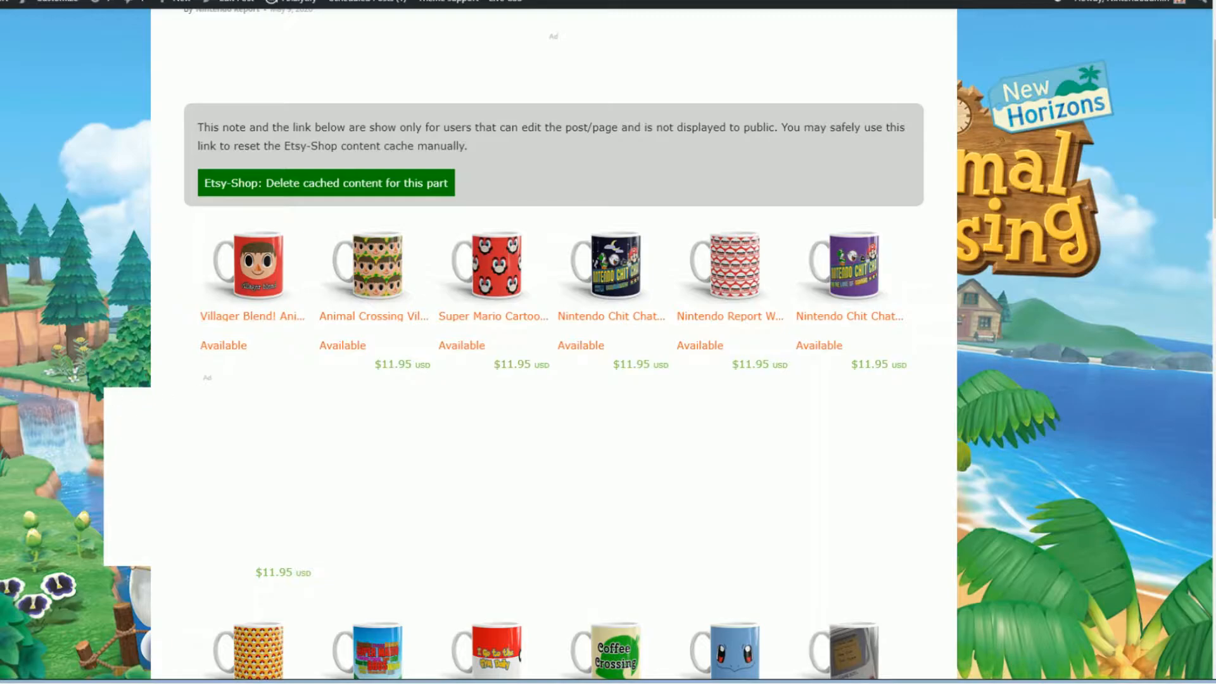
{"action": "mouse_move", "coordinate": [853, 446]}
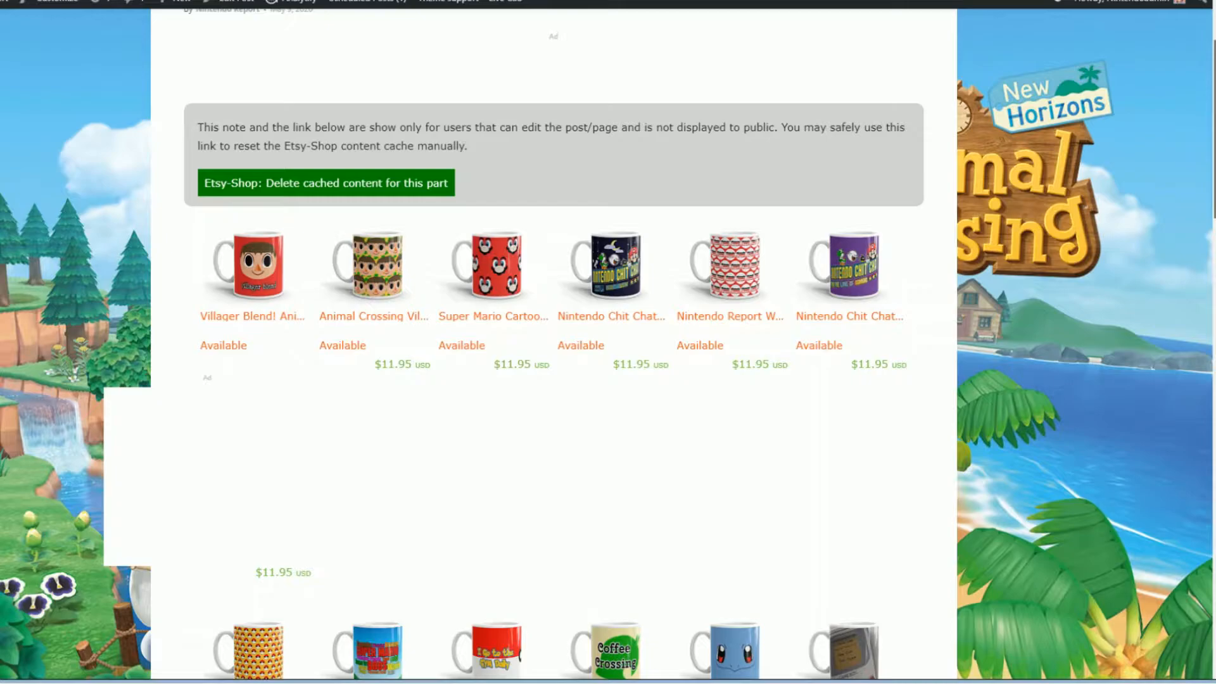
{"action": "scroll", "scroll_direction": "down", "scroll_amount": 3}
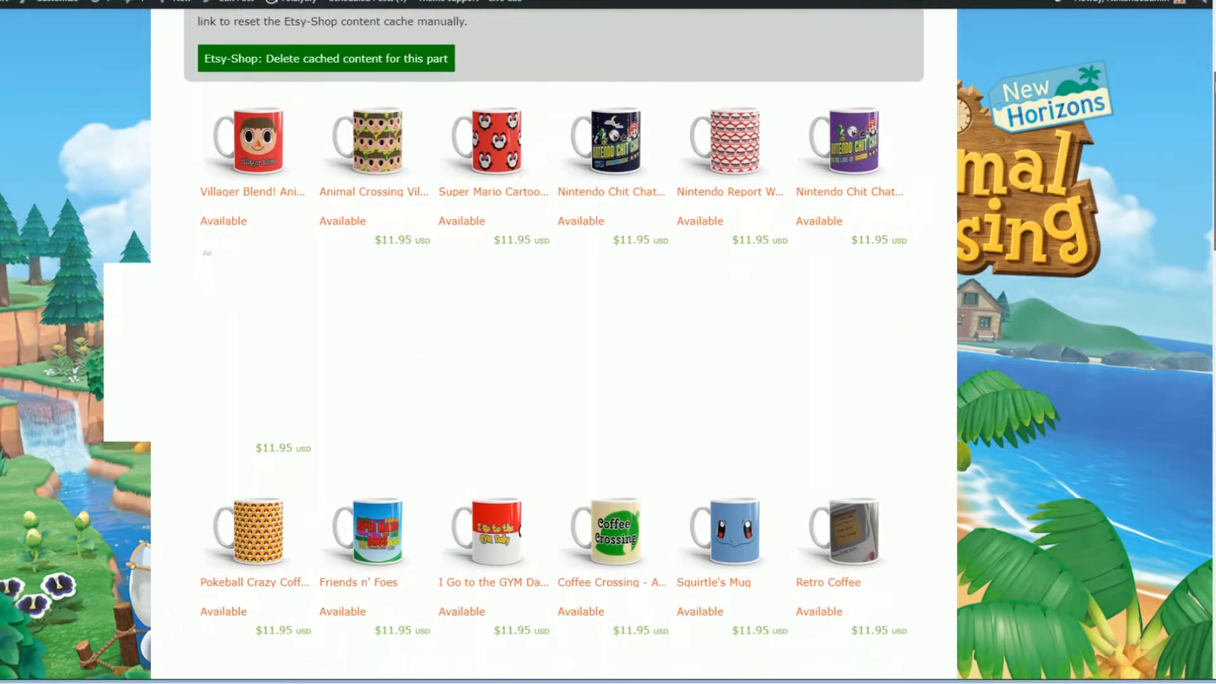
{"action": "scroll", "scroll_direction": "down", "scroll_amount": 3}
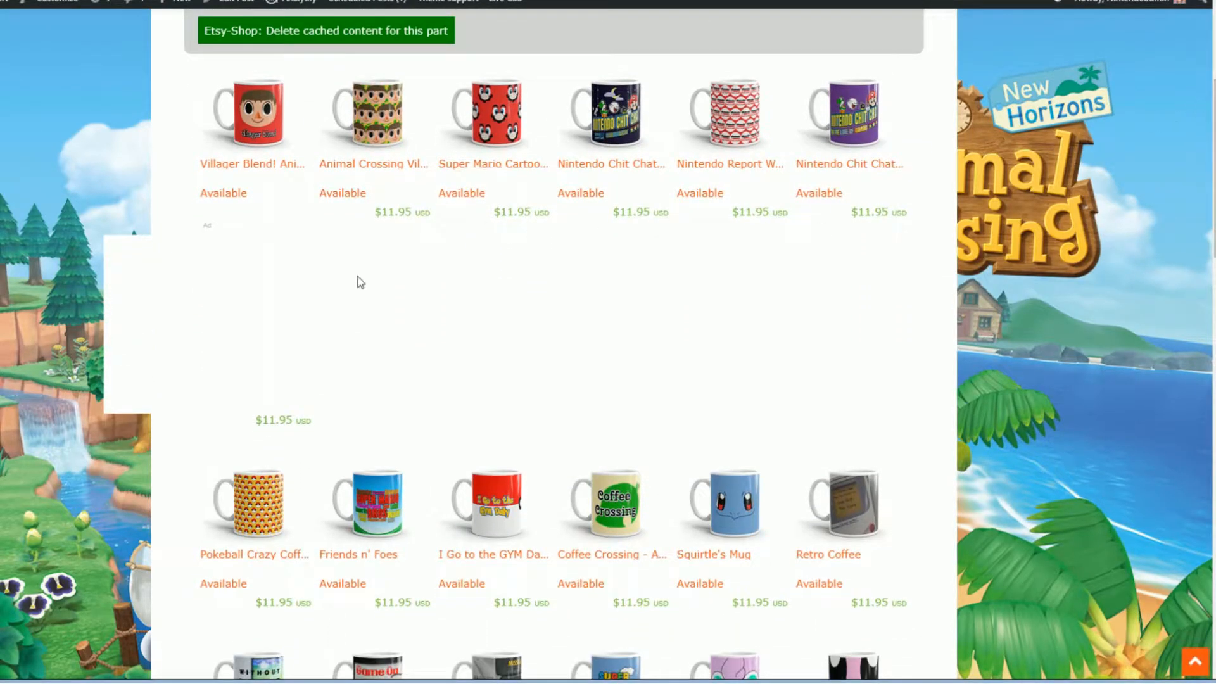
{"action": "mouse_move", "coordinate": [1126, 215]}
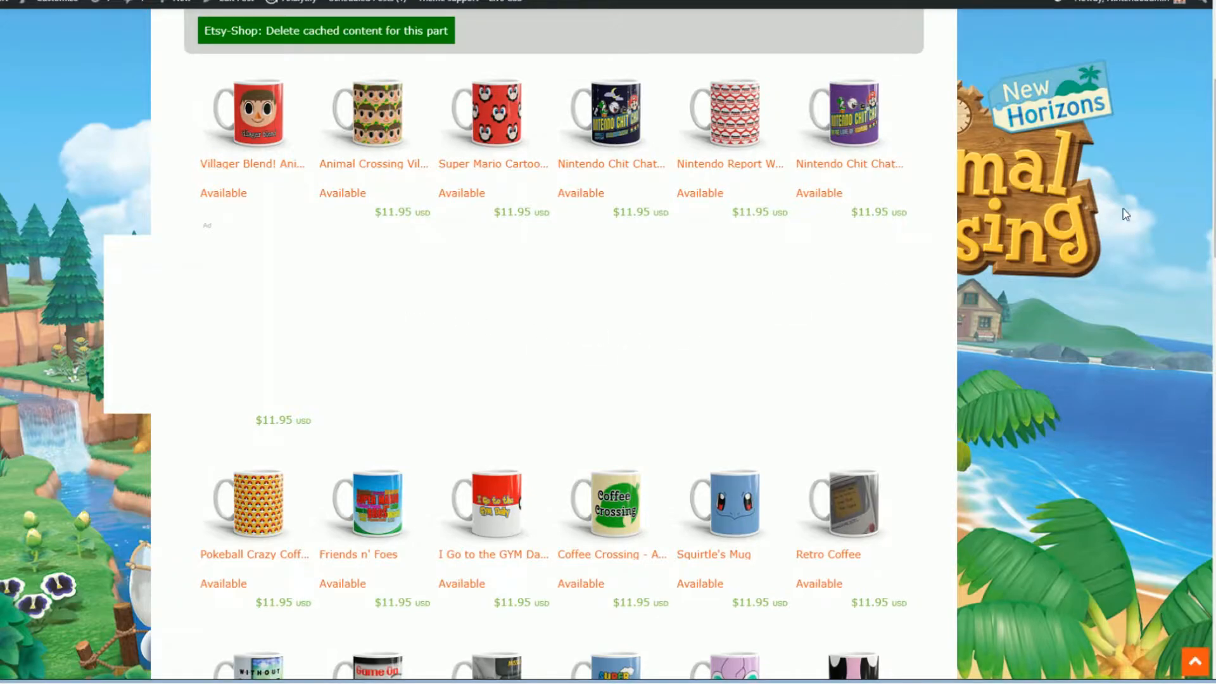
{"action": "scroll", "scroll_direction": "down", "scroll_amount": 3}
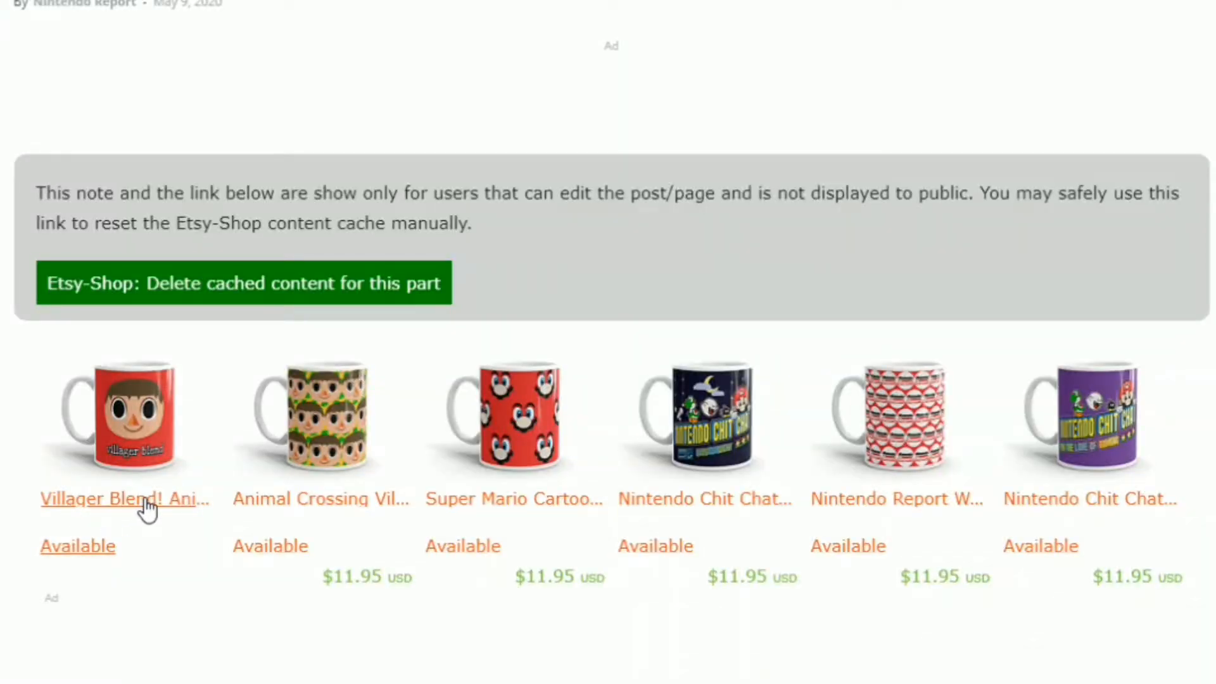
{"action": "mouse_move", "coordinate": [228, 569]}
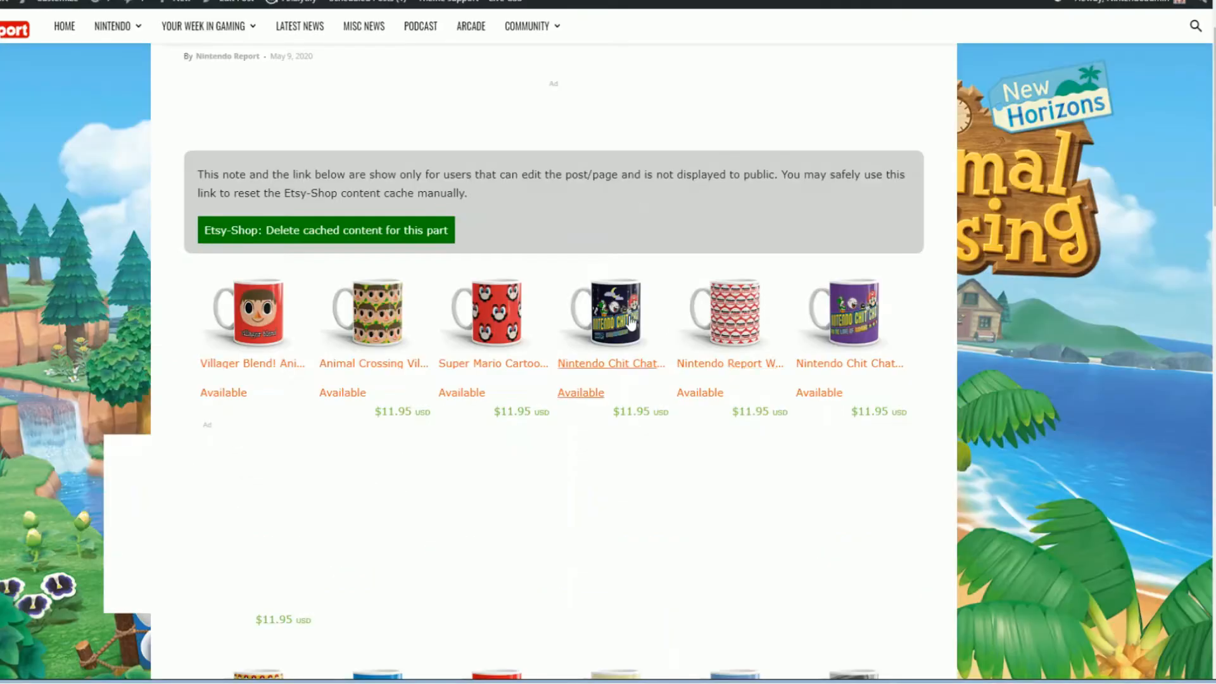
{"action": "mouse_move", "coordinate": [613, 321]}
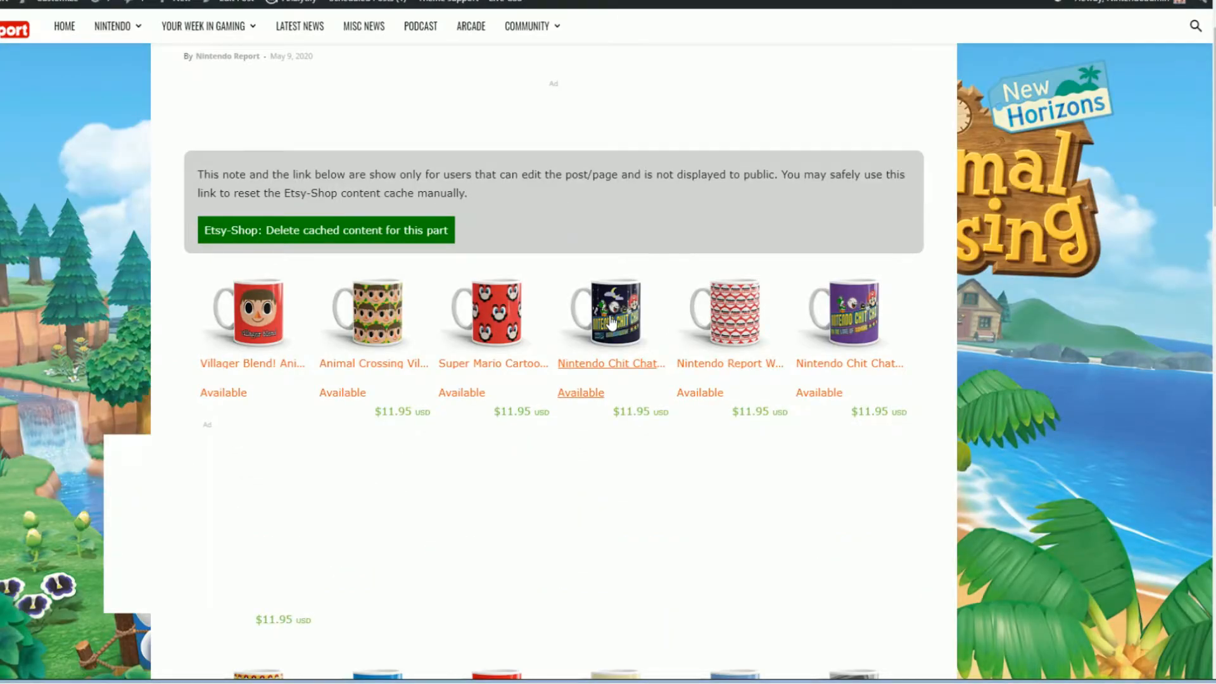
{"action": "mouse_move", "coordinate": [517, 320]}
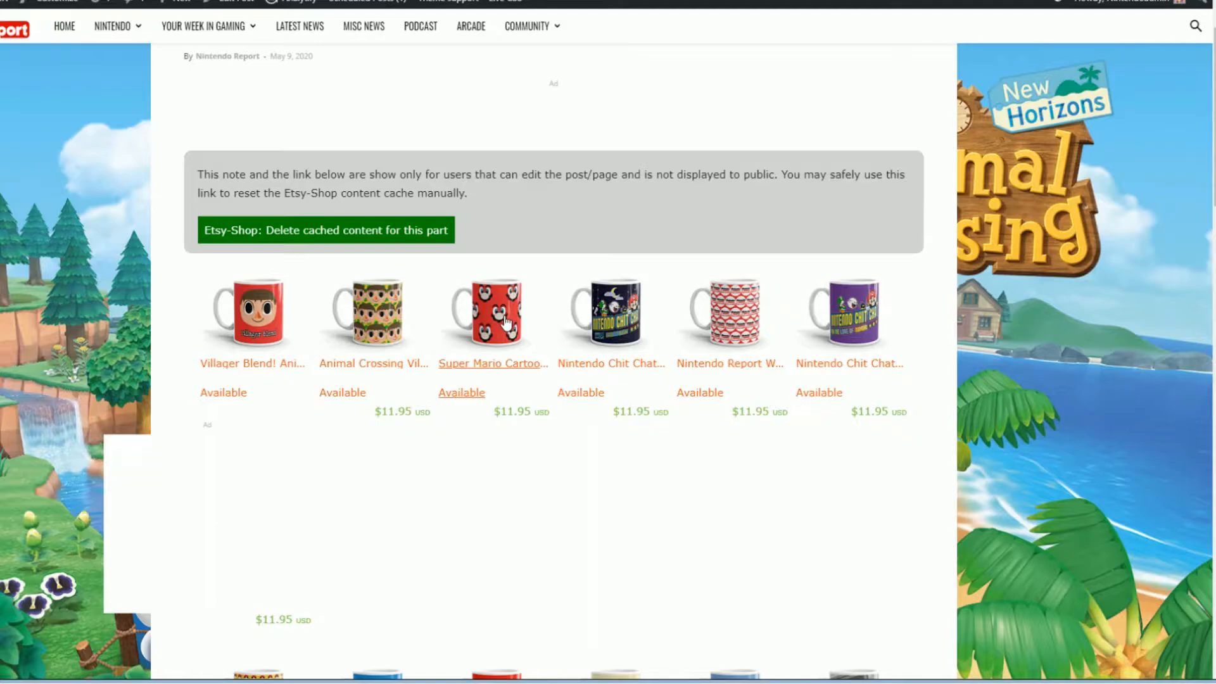
{"action": "scroll", "scroll_direction": "down", "scroll_amount": 3}
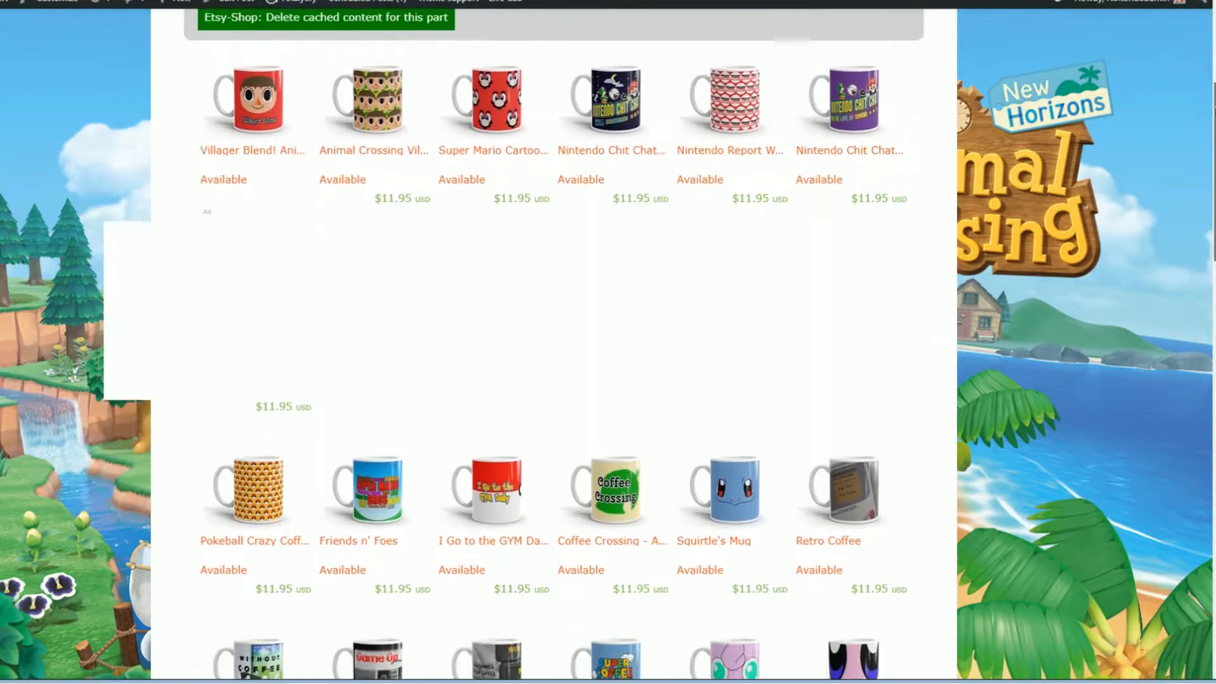
{"action": "scroll", "scroll_direction": "down", "scroll_amount": 3}
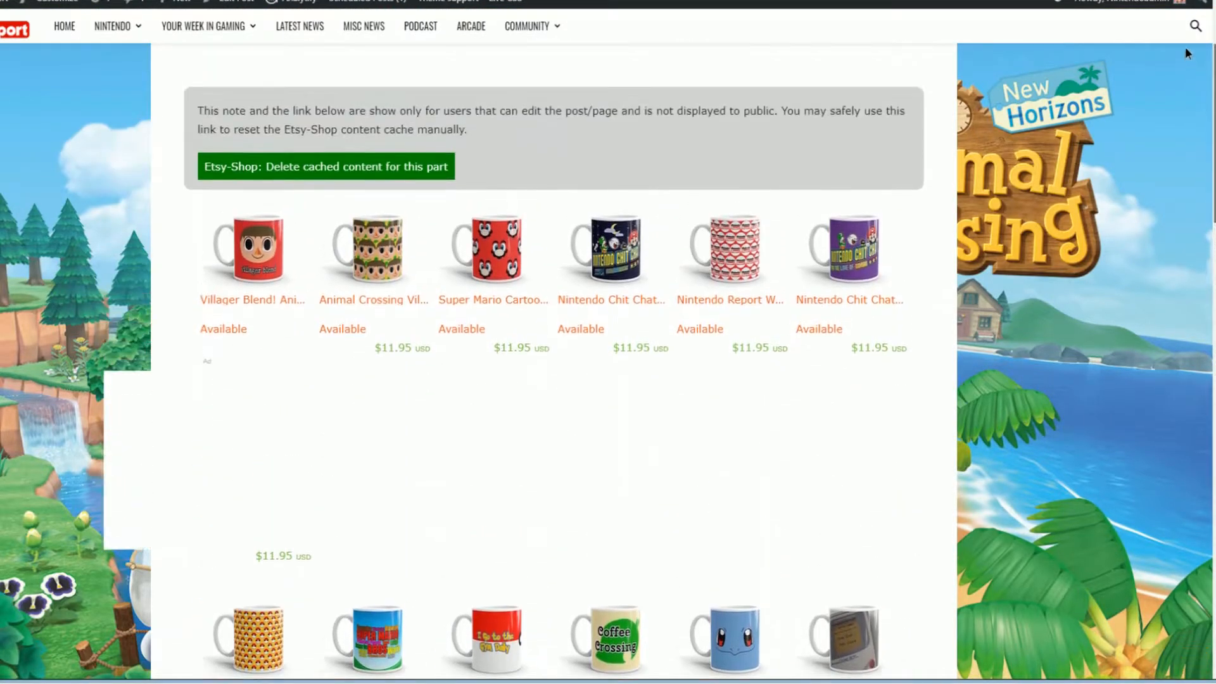
{"action": "scroll", "scroll_direction": "up", "scroll_amount": 3}
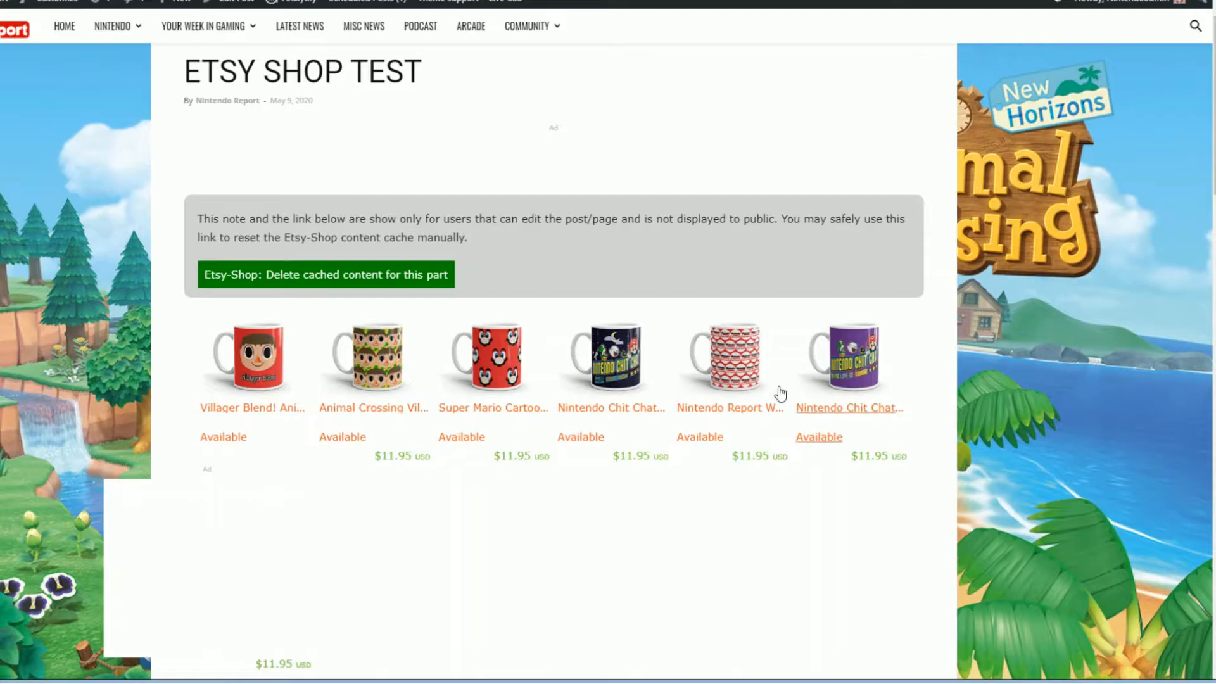
{"action": "mouse_move", "coordinate": [64, 178]}
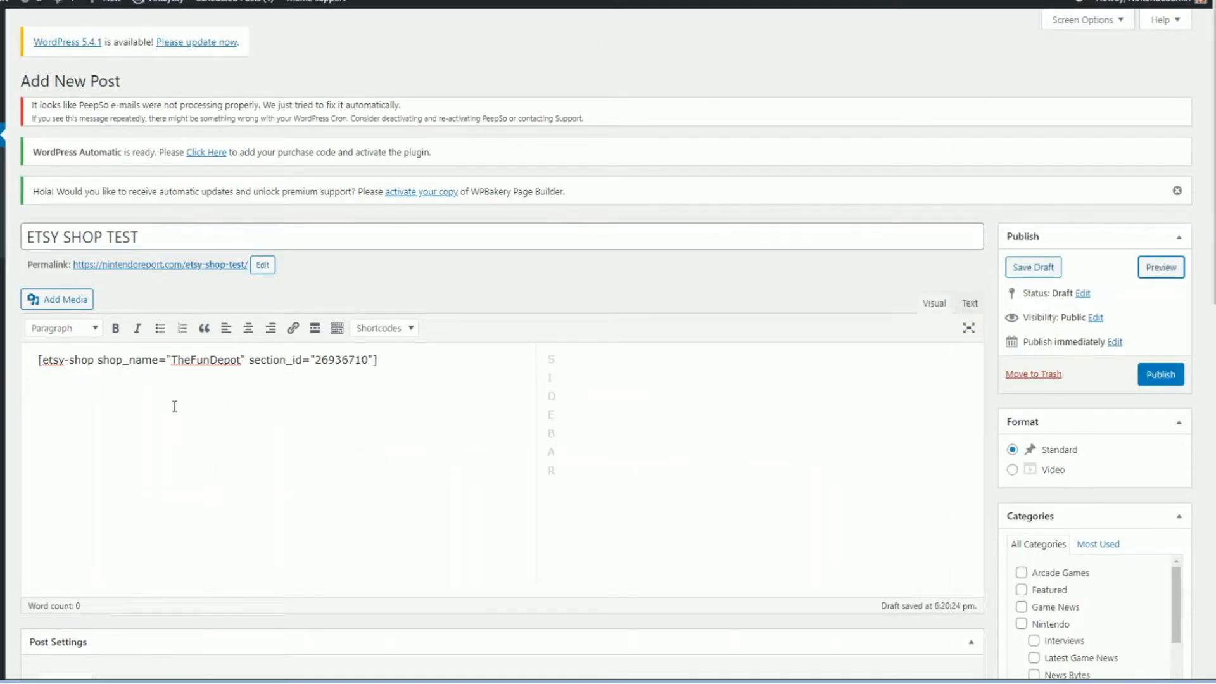
{"action": "mouse_move", "coordinate": [71, 431]}
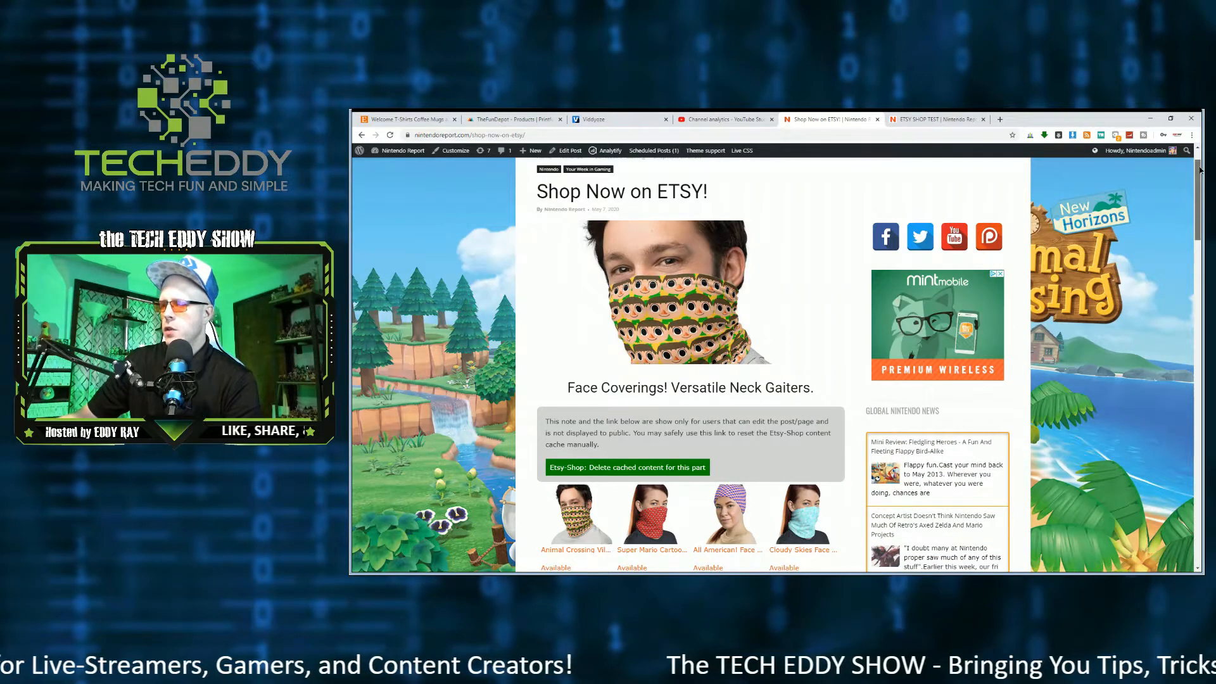
Step: Delete the cached Etsy content for the Face Coverings section and scroll to the mugs section
{"action": "scroll", "scroll_direction": "down", "scroll_amount": 3}
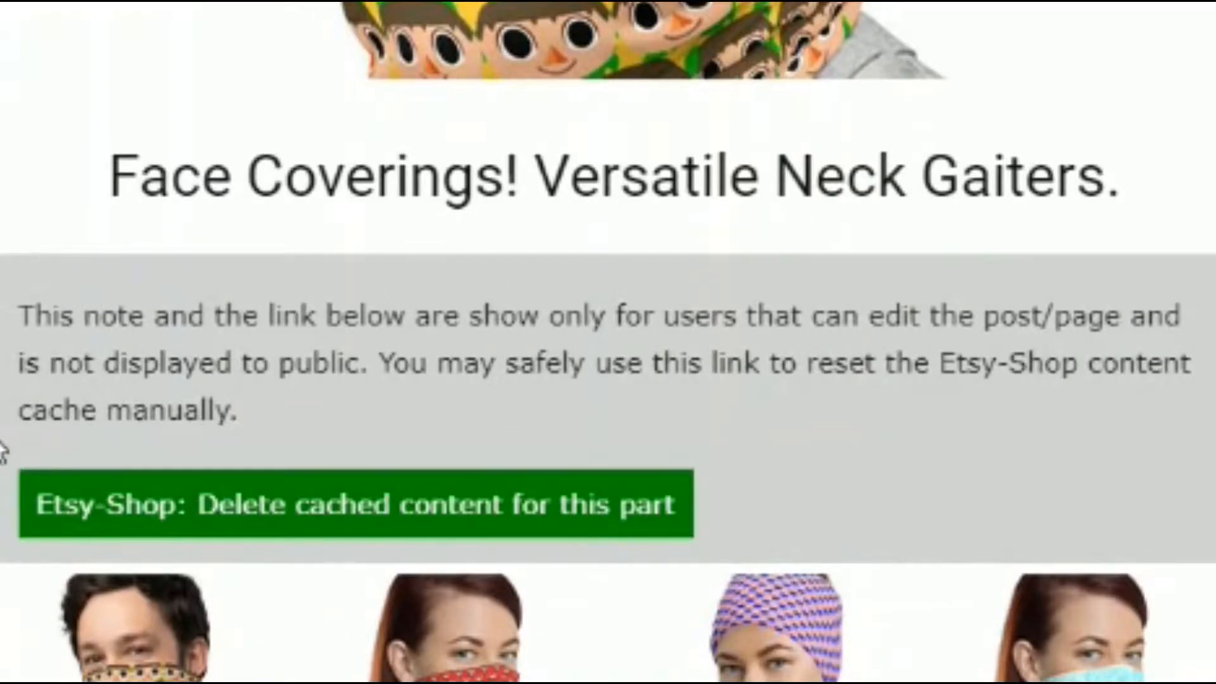
{"action": "mouse_move", "coordinate": [1033, 247]}
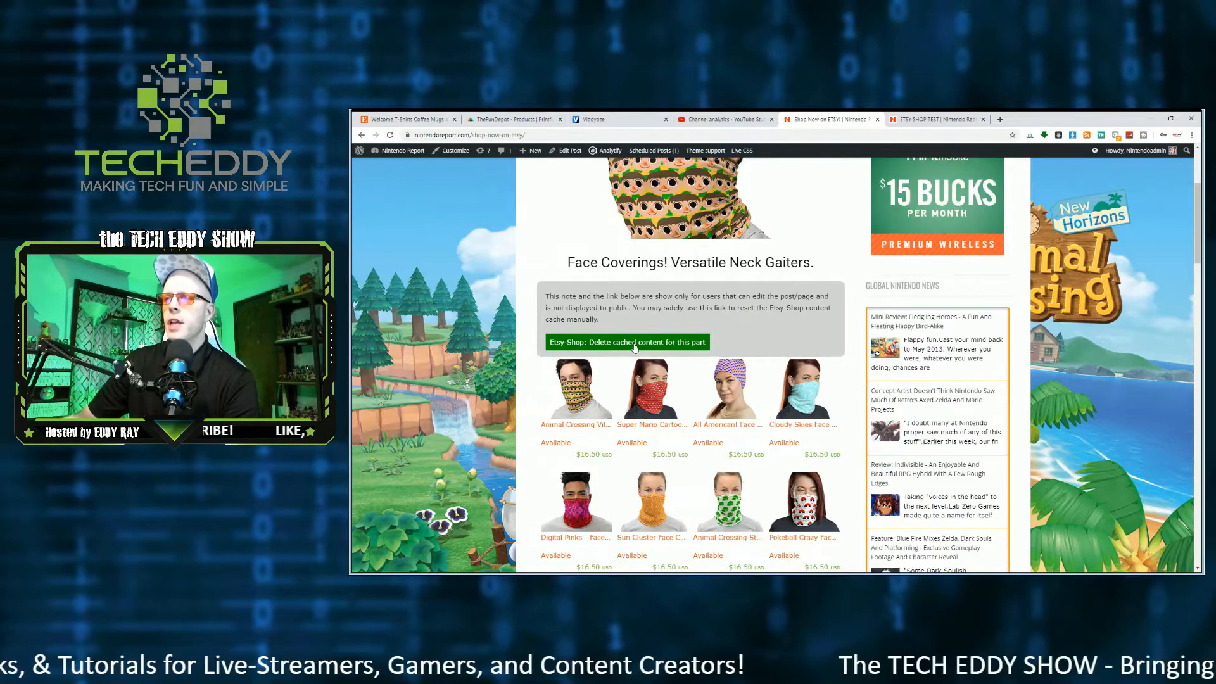
{"action": "left_click", "coordinate": [627, 342]}
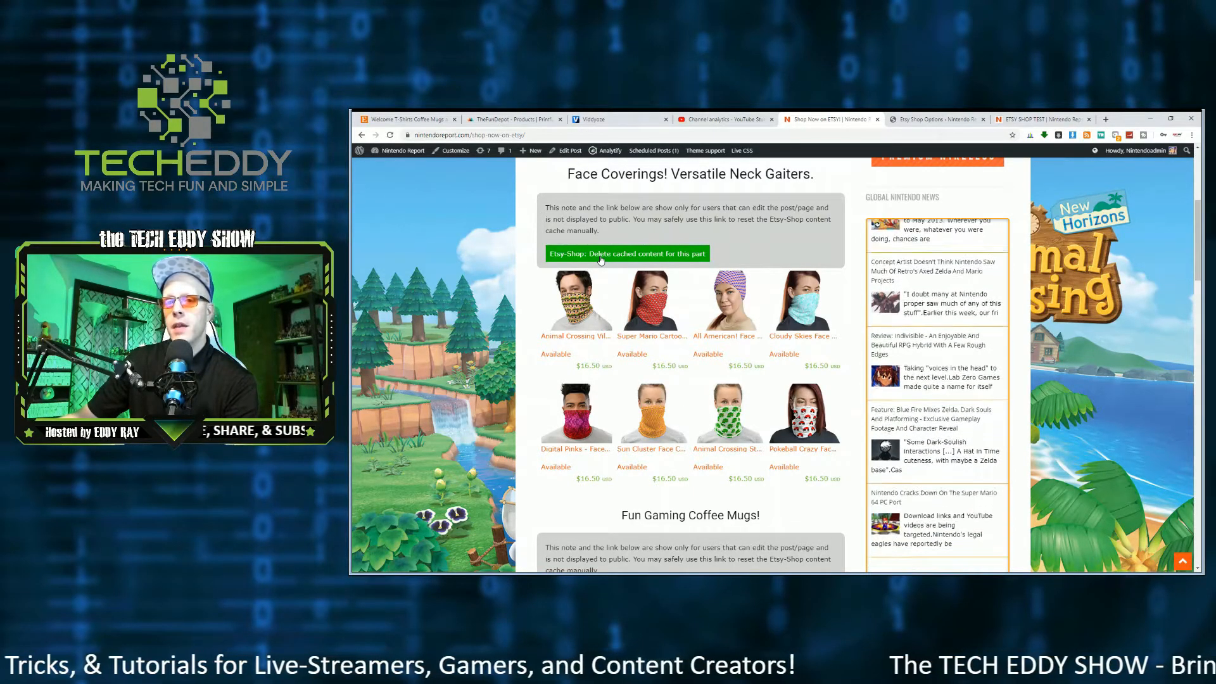
{"action": "scroll", "scroll_direction": "down", "scroll_amount": 3}
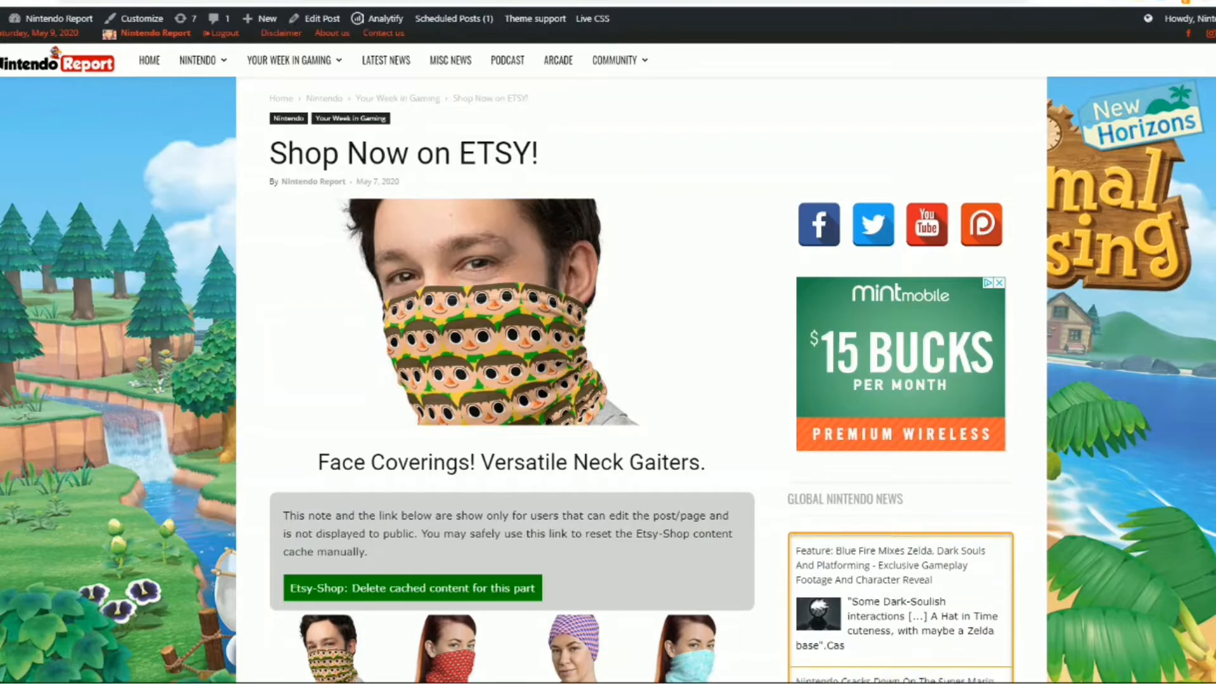
{"action": "scroll", "scroll_direction": "down", "scroll_amount": 3}
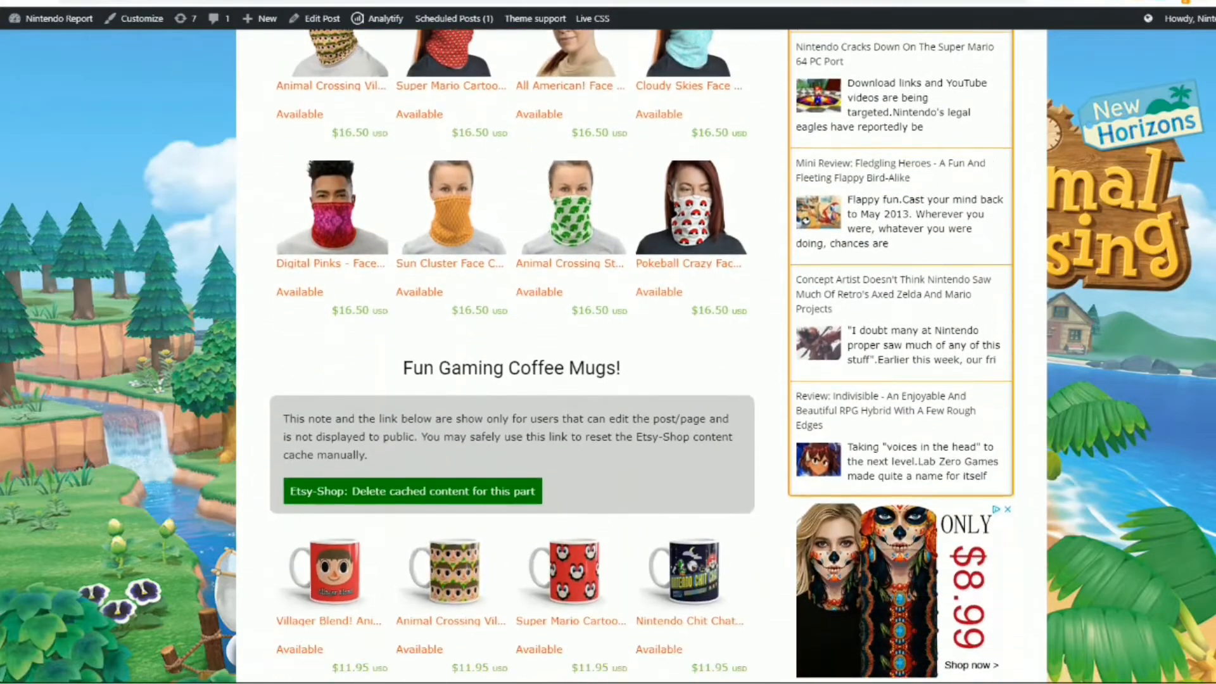
{"action": "scroll", "scroll_direction": "down", "scroll_amount": 3}
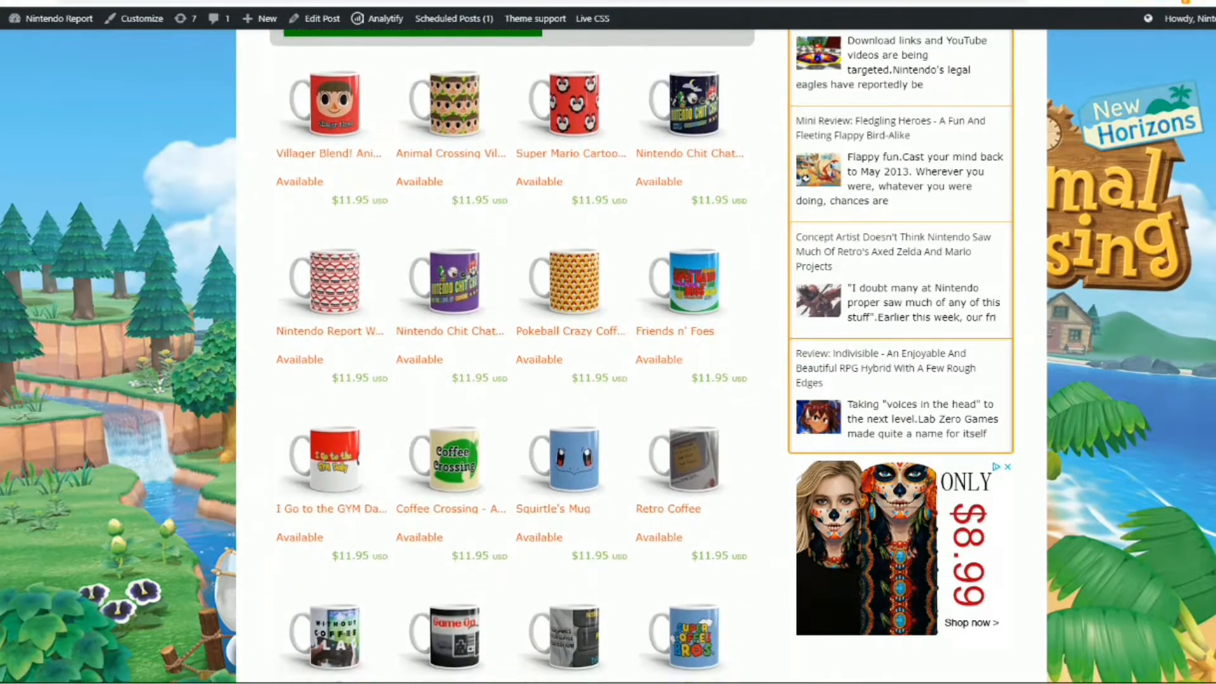
{"action": "scroll", "scroll_direction": "down", "scroll_amount": 3}
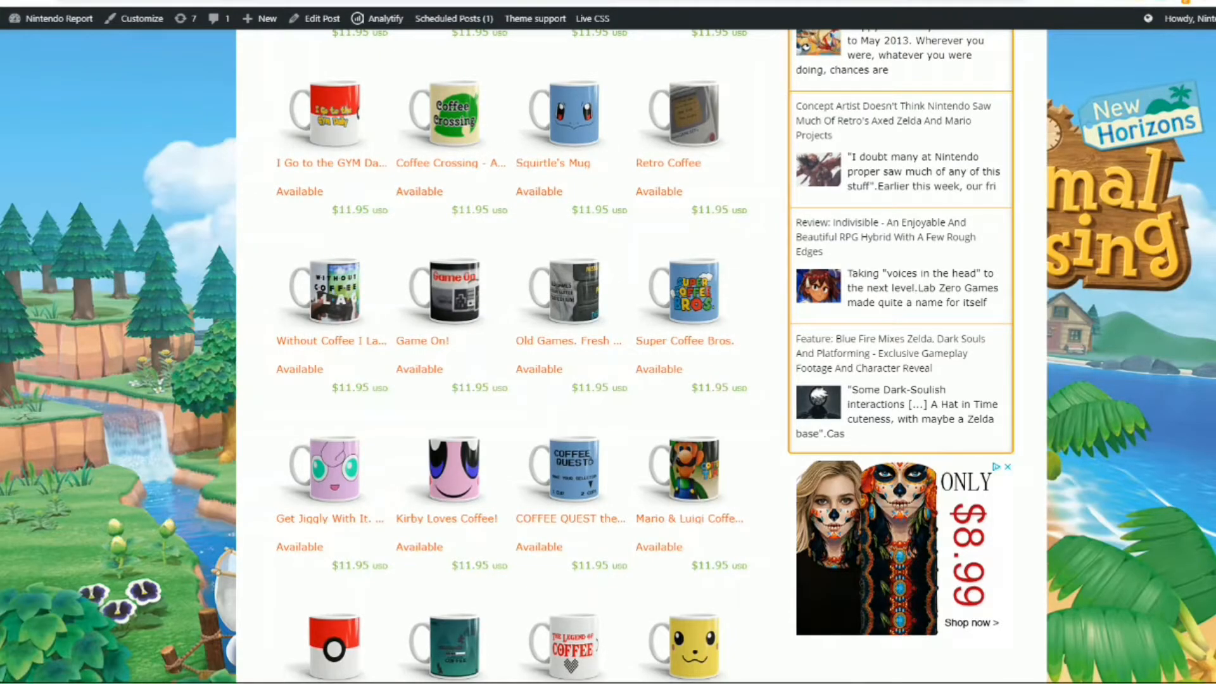
{"action": "scroll", "scroll_direction": "down", "scroll_amount": 3}
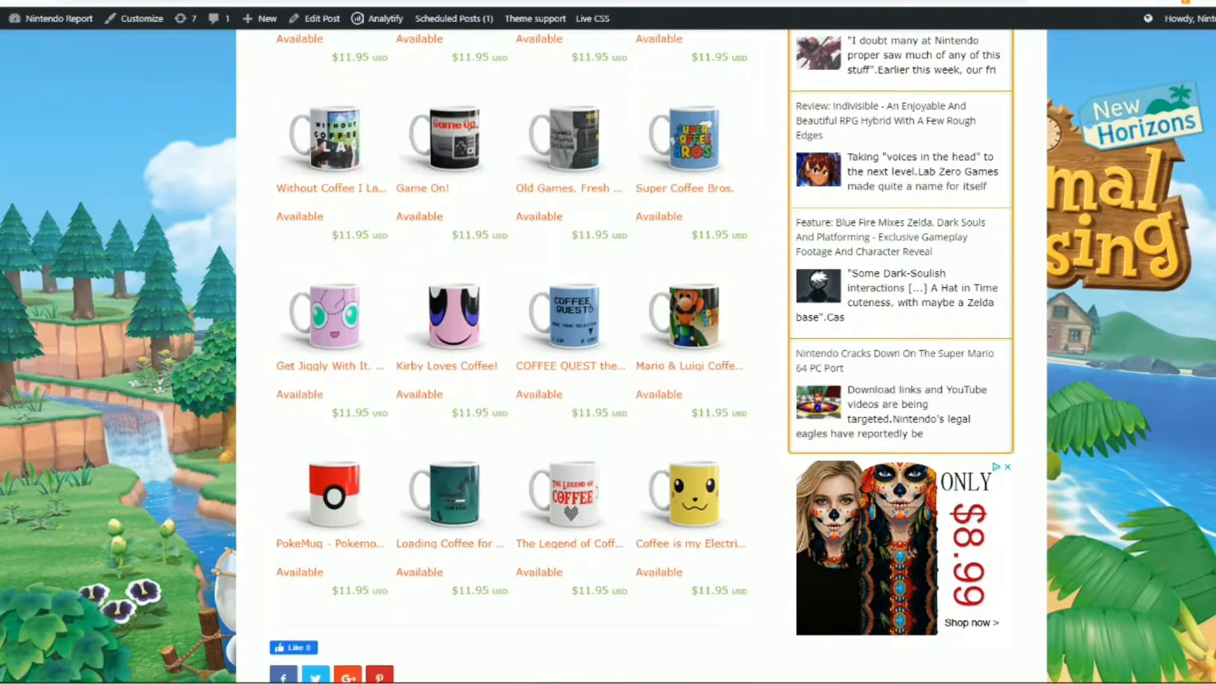
{"action": "scroll", "scroll_direction": "down", "scroll_amount": 3}
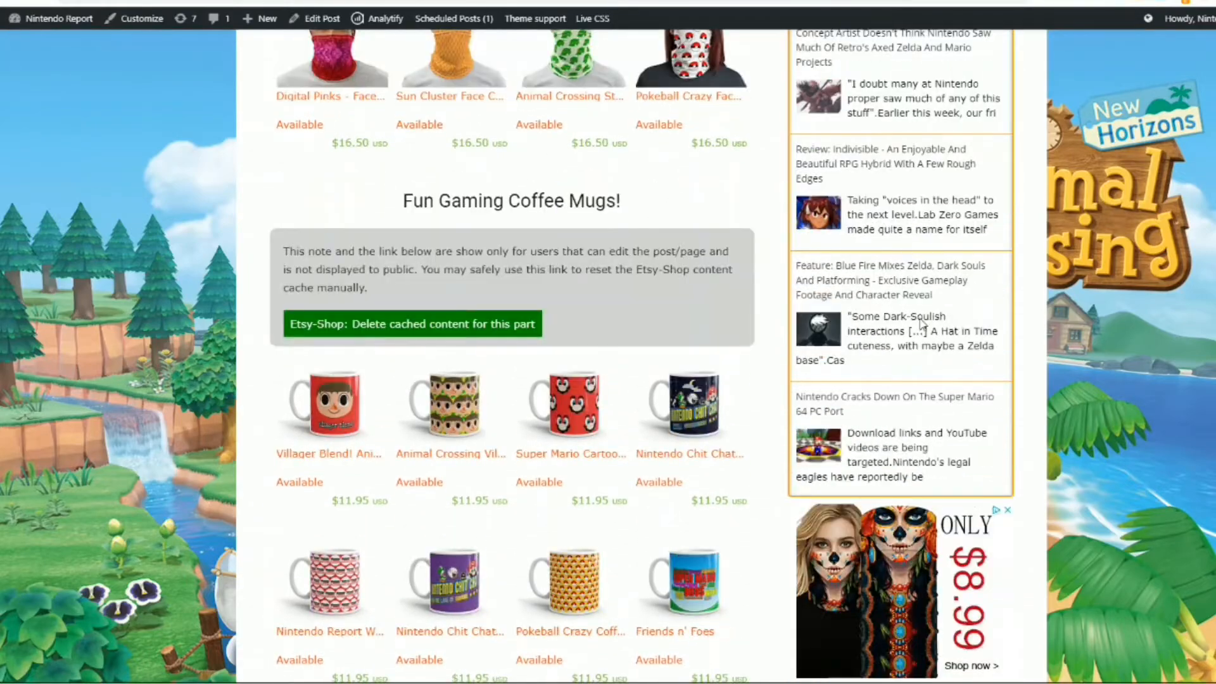
{"action": "scroll", "scroll_direction": "down", "scroll_amount": 3}
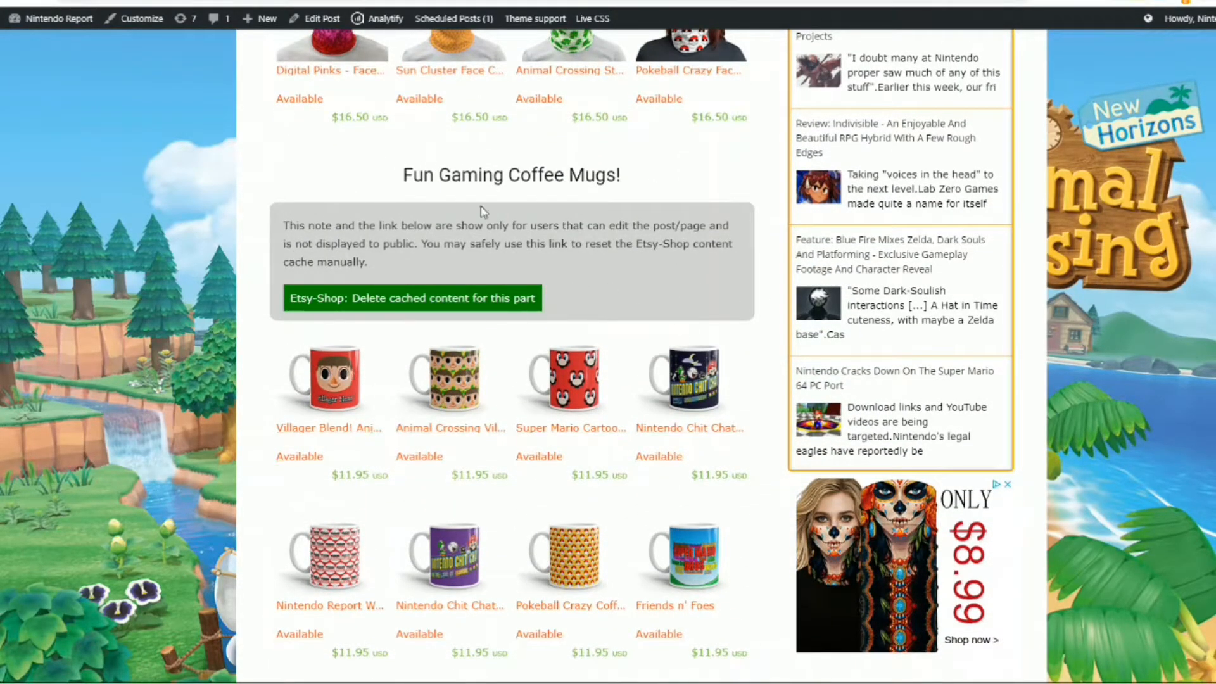
{"action": "mouse_move", "coordinate": [410, 310]}
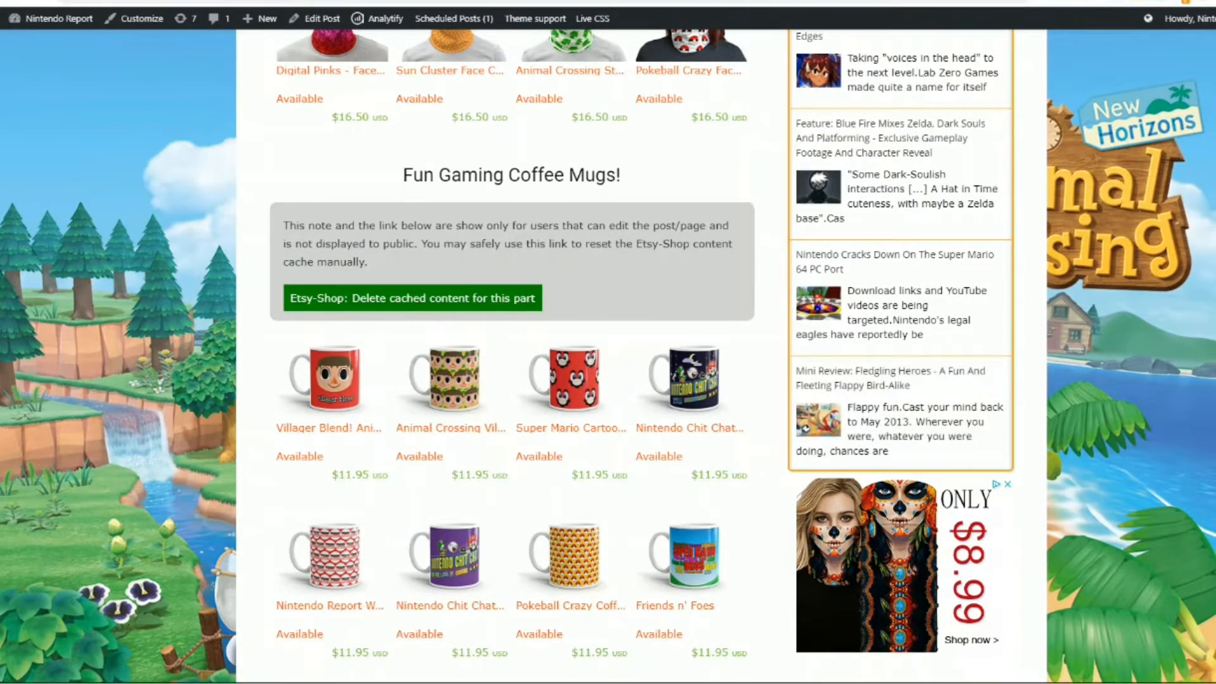
{"action": "mouse_move", "coordinate": [1104, 295]}
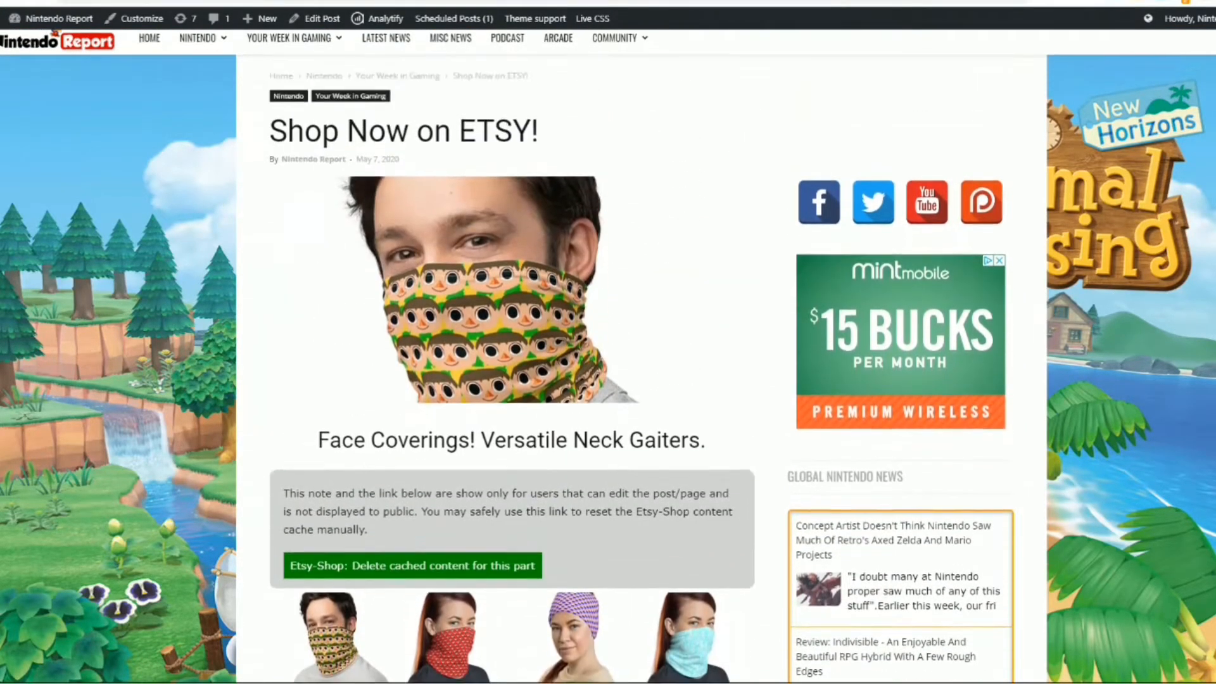
{"action": "scroll", "scroll_direction": "down", "scroll_amount": 3}
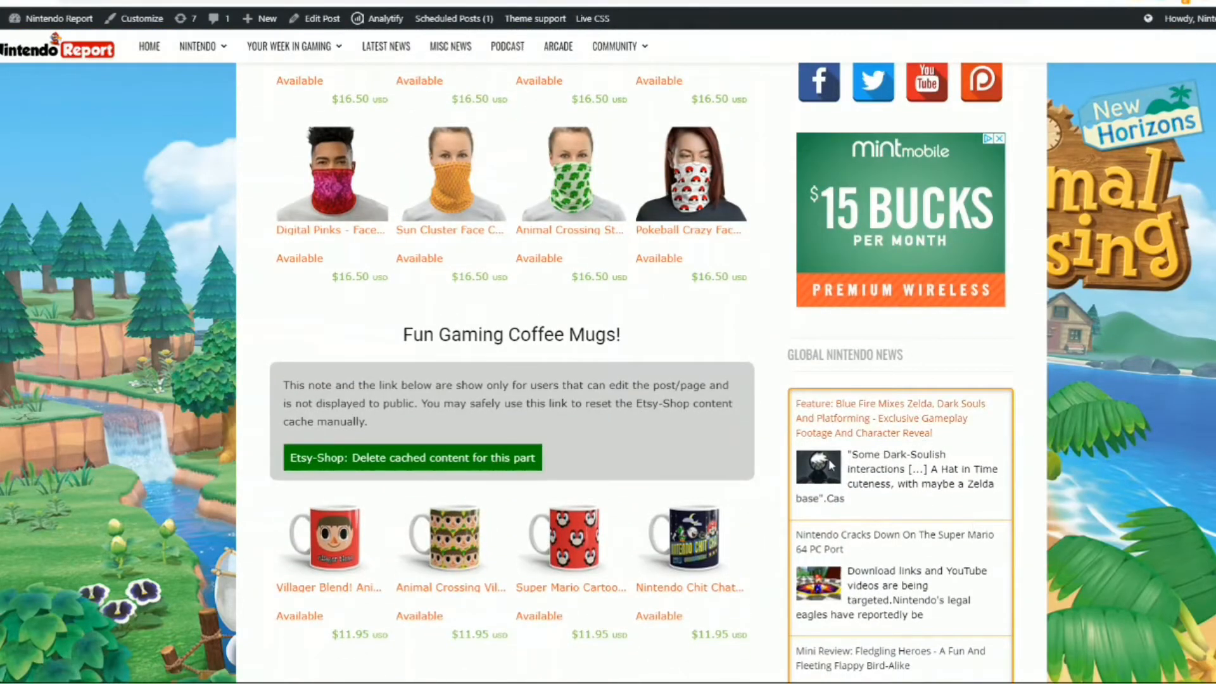
{"action": "scroll", "scroll_direction": "down", "scroll_amount": 3}
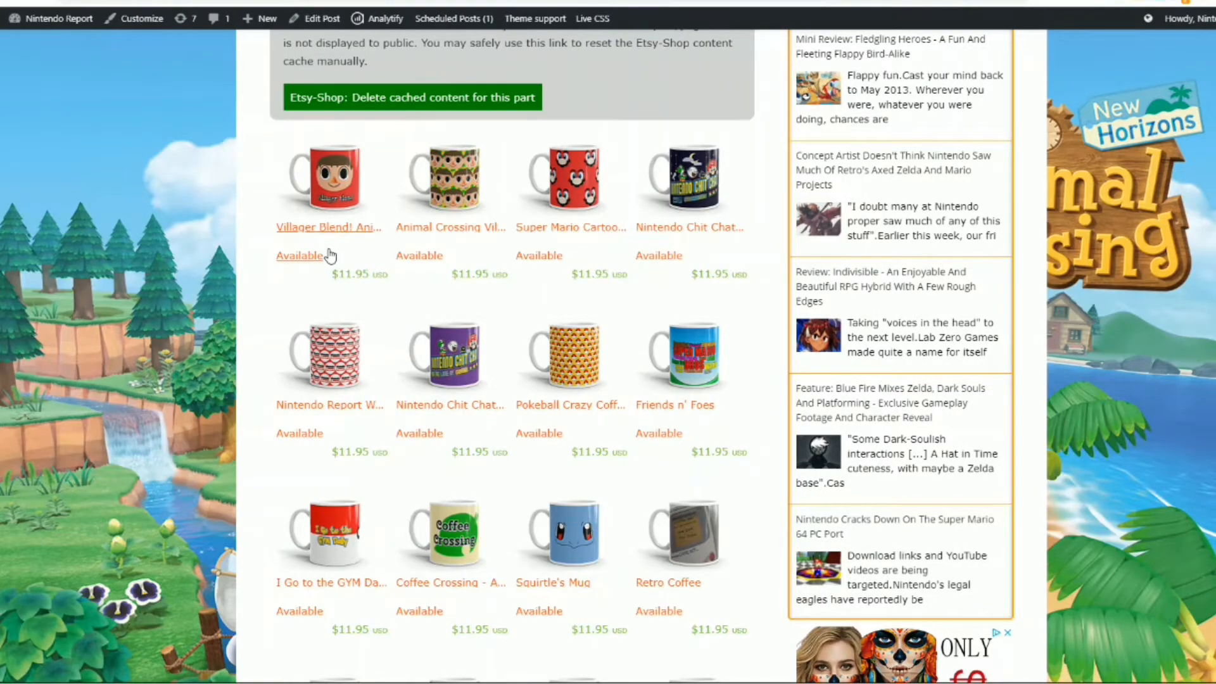
{"action": "mouse_move", "coordinate": [330, 256]}
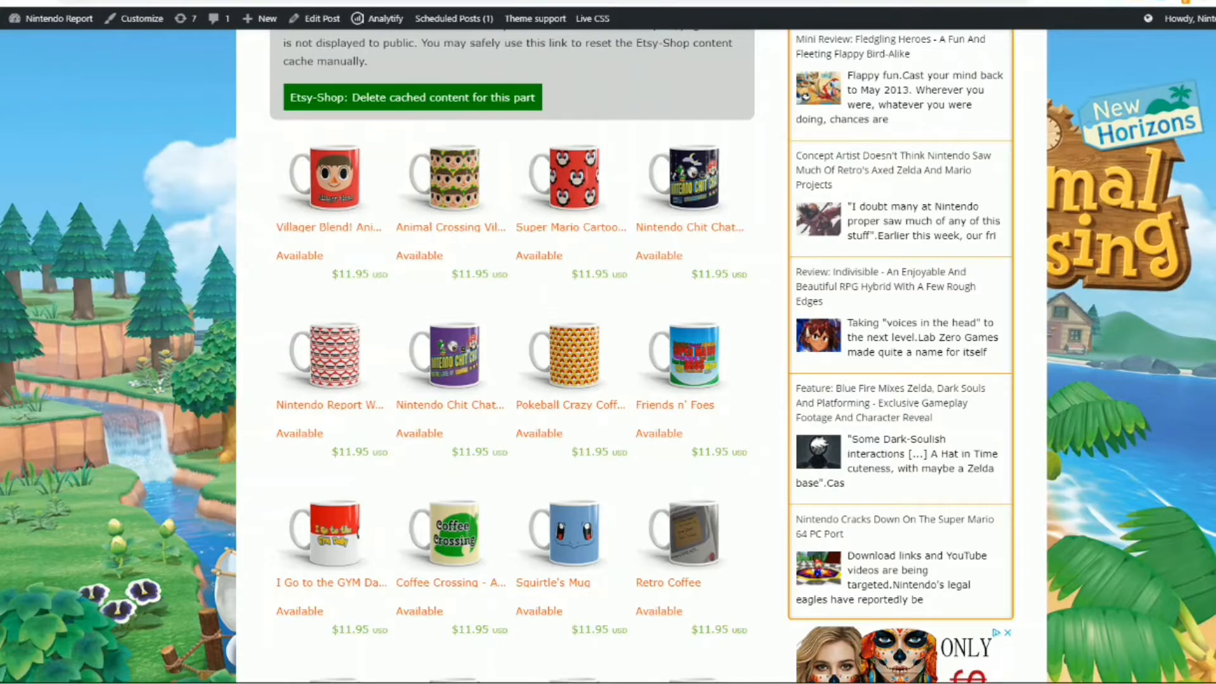
{"action": "scroll", "scroll_direction": "down", "scroll_amount": 3}
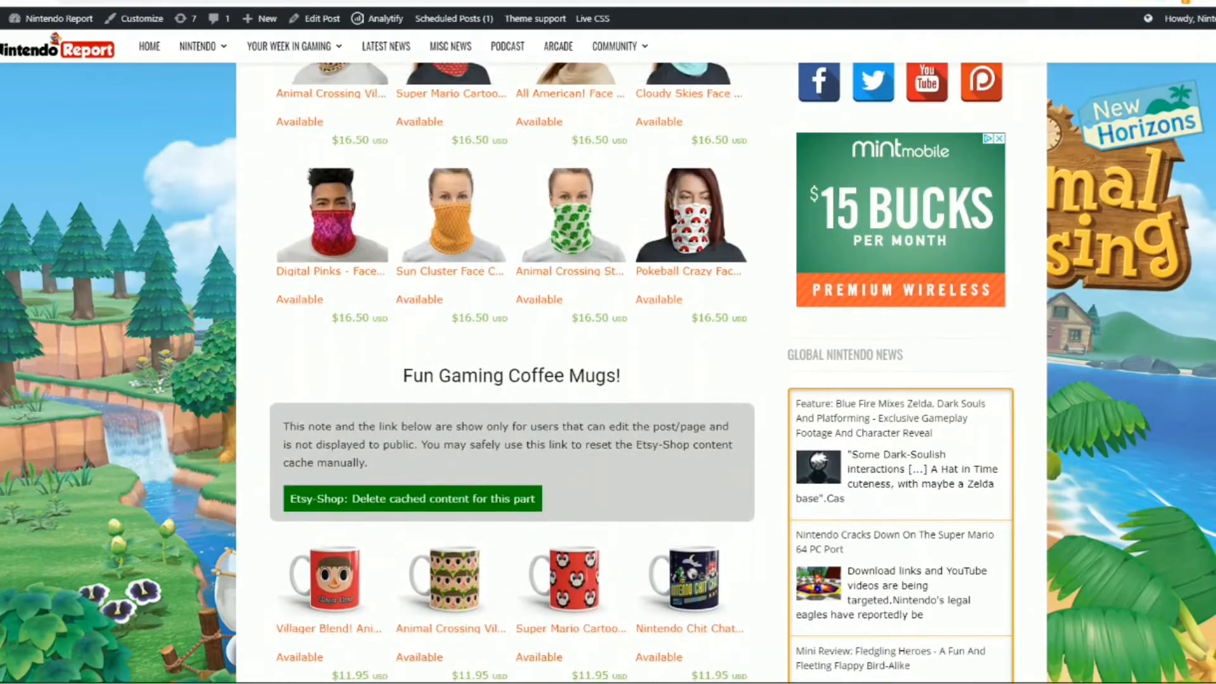
{"action": "scroll", "scroll_direction": "down", "scroll_amount": 3}
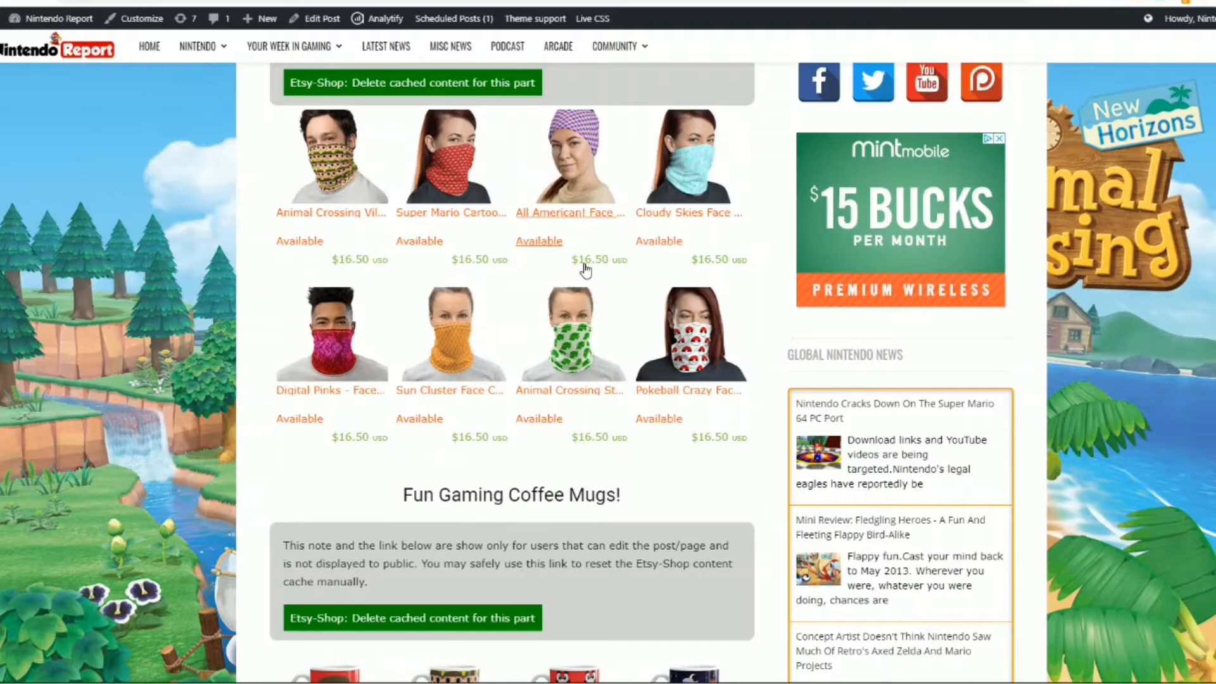
{"action": "mouse_move", "coordinate": [446, 229]}
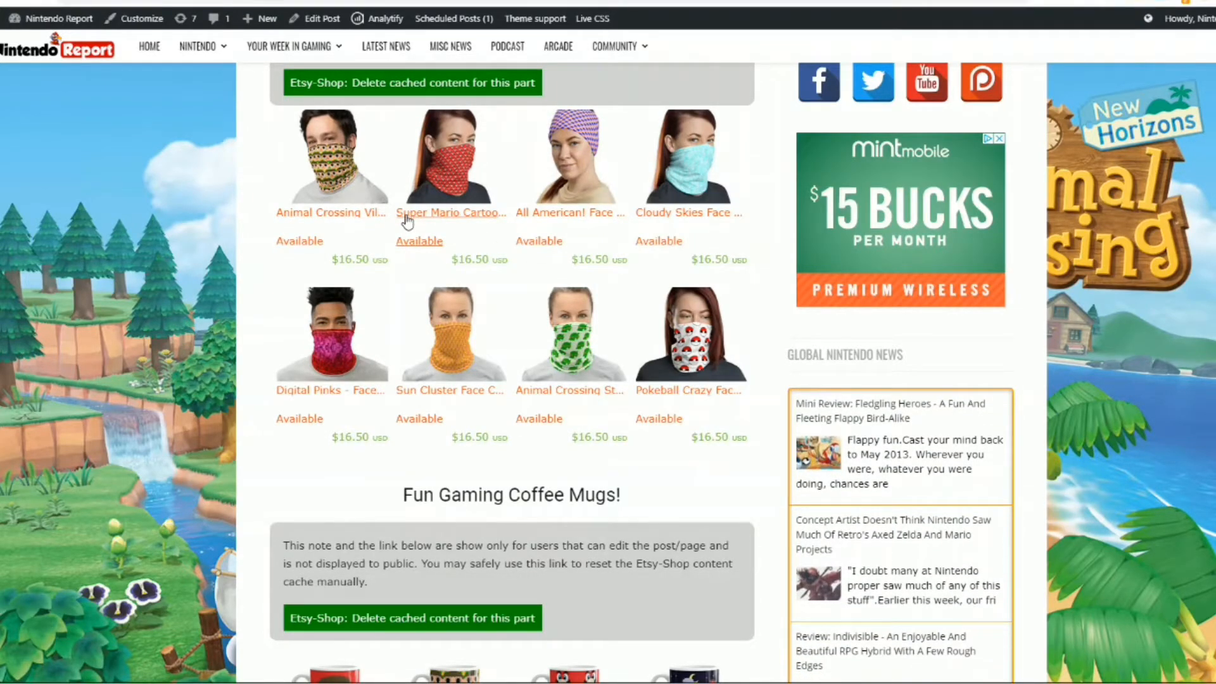
{"action": "left_click", "coordinate": [449, 213]}
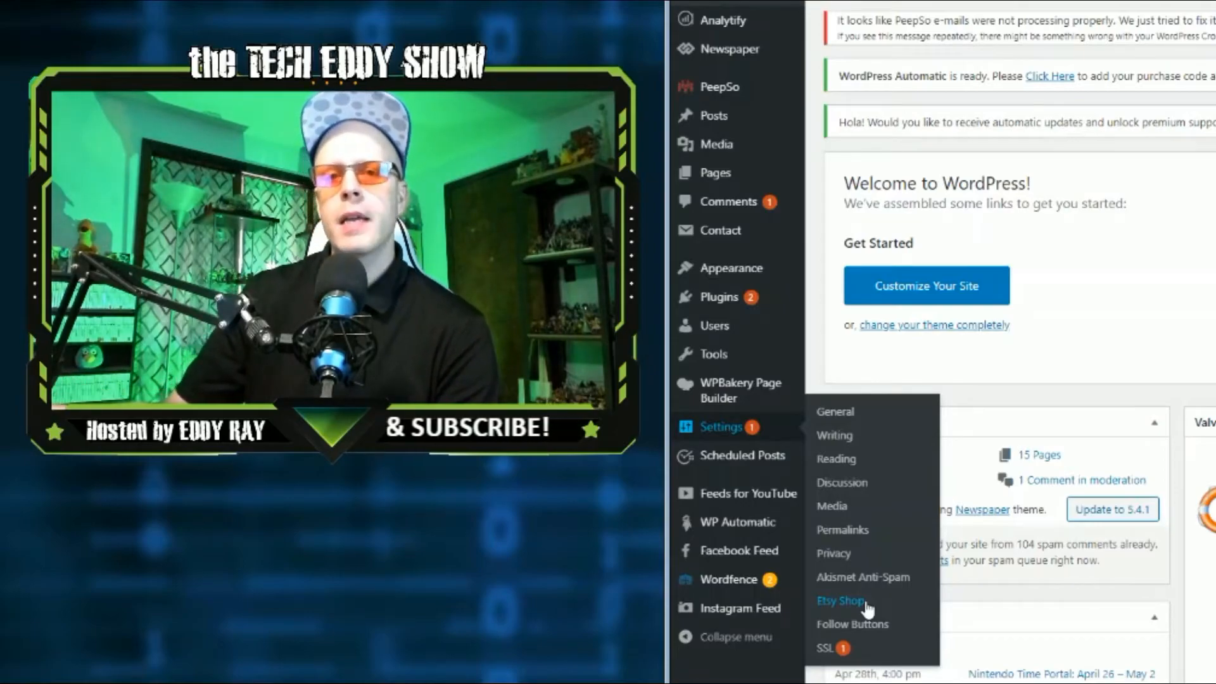
Step: Reach the Etsy Shop options and check 'Link to new window'
{"action": "left_click", "coordinate": [840, 601]}
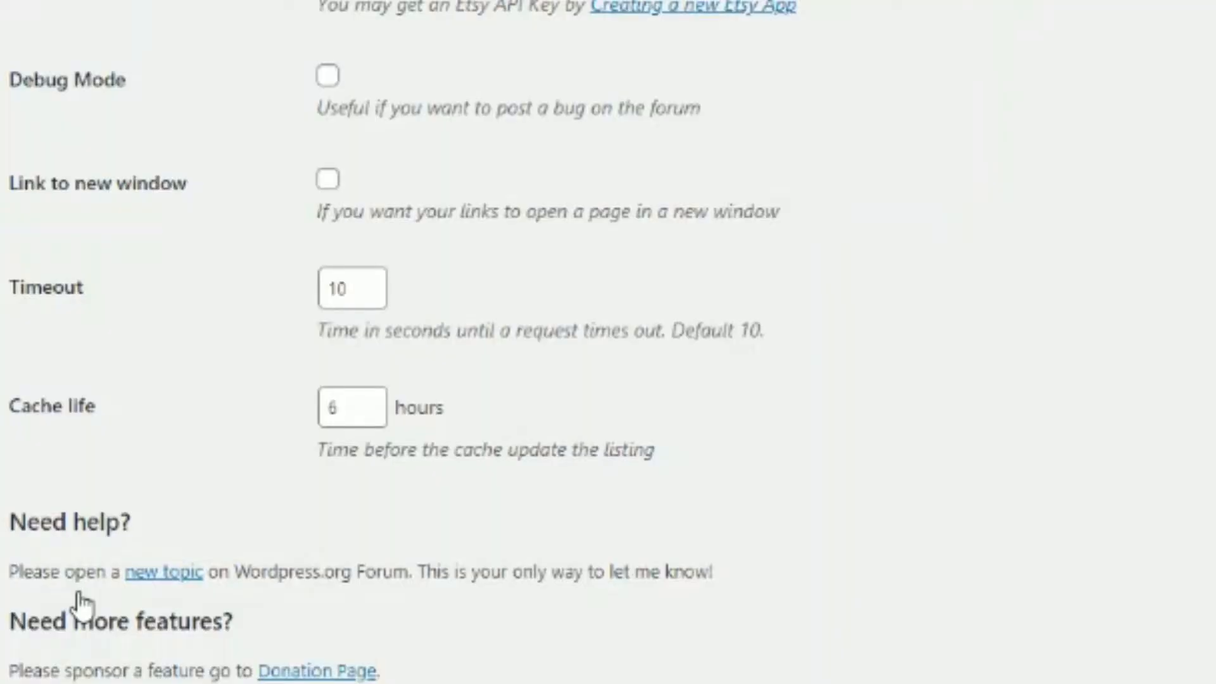
{"action": "mouse_move", "coordinate": [1003, 272]}
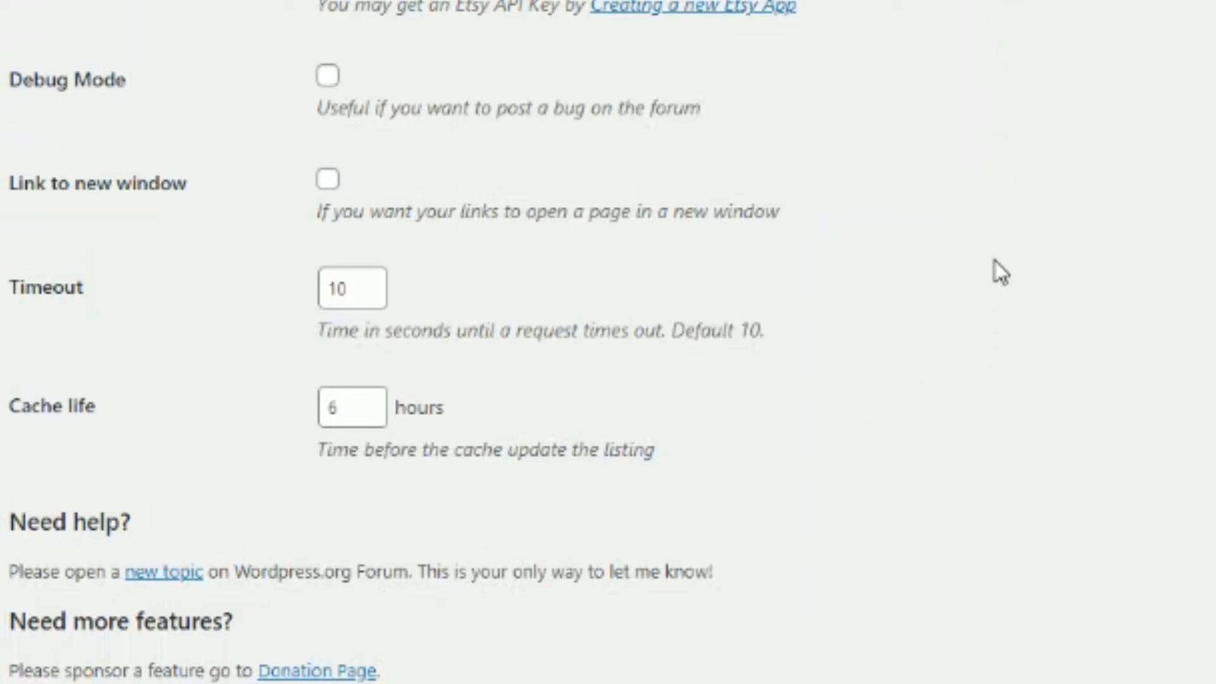
{"action": "scroll", "scroll_direction": "down", "scroll_amount": 3}
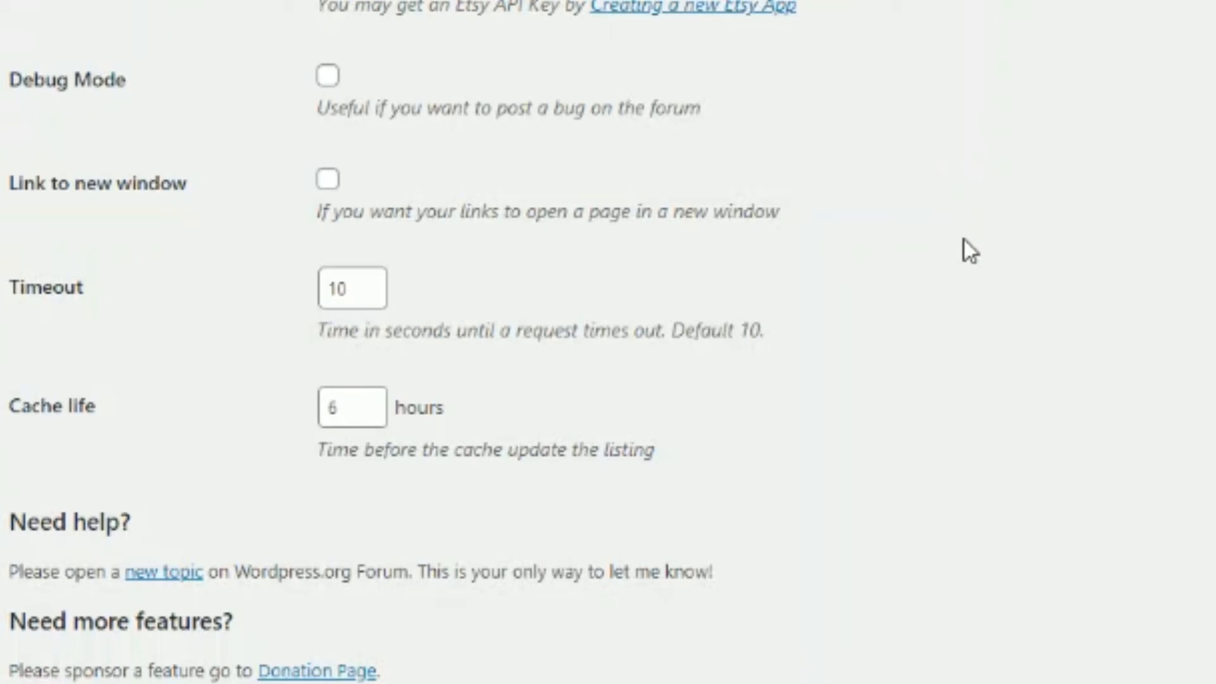
{"action": "left_click", "coordinate": [326, 178]}
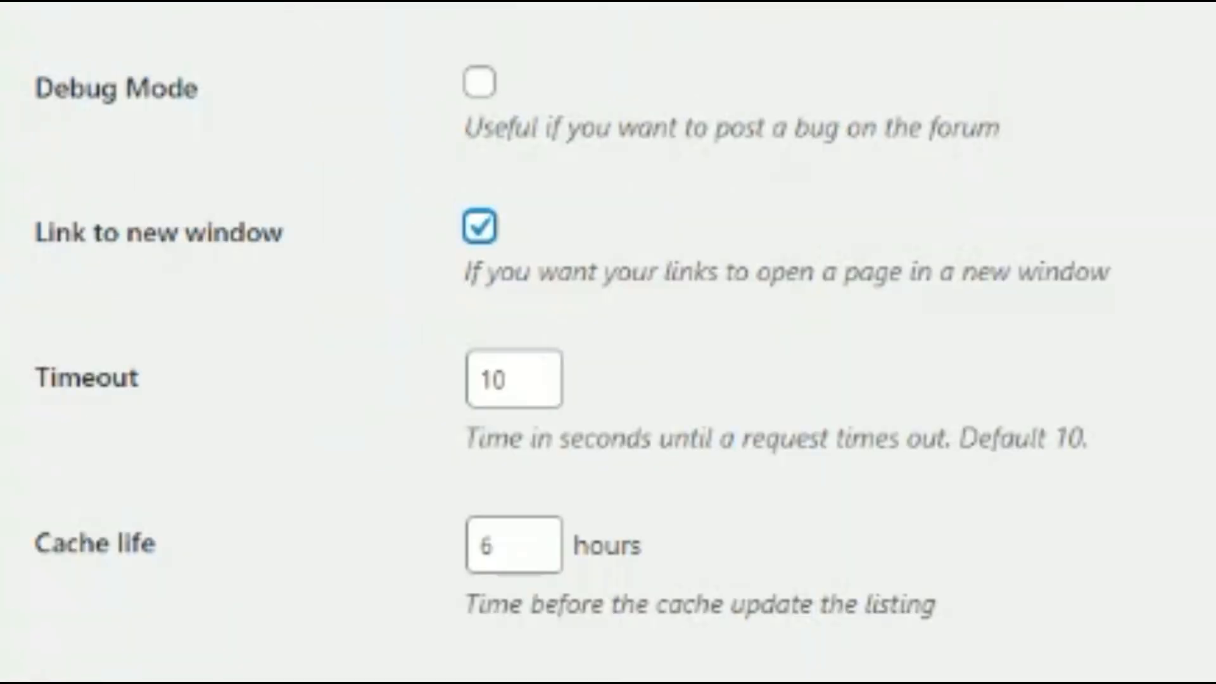
Step: Leave 'Link to new window' unchecked, keep timeout 10 and re-enter cache life 6 hours
{"action": "left_click", "coordinate": [478, 227]}
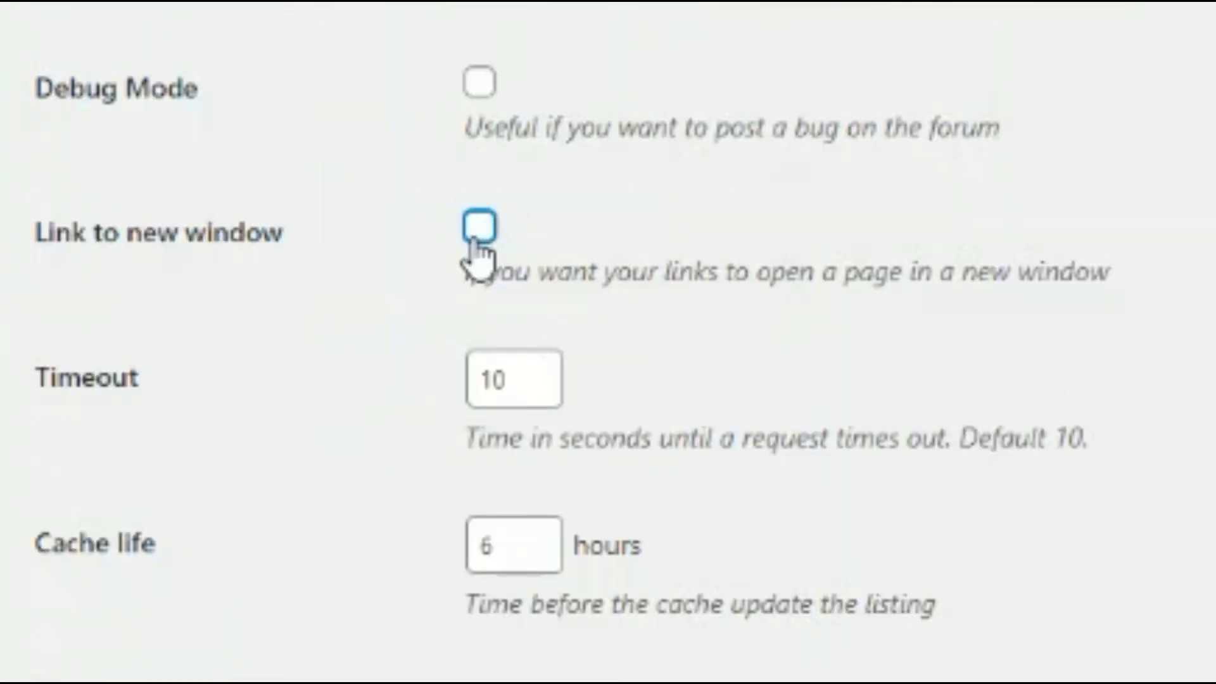
{"action": "left_click", "coordinate": [478, 229]}
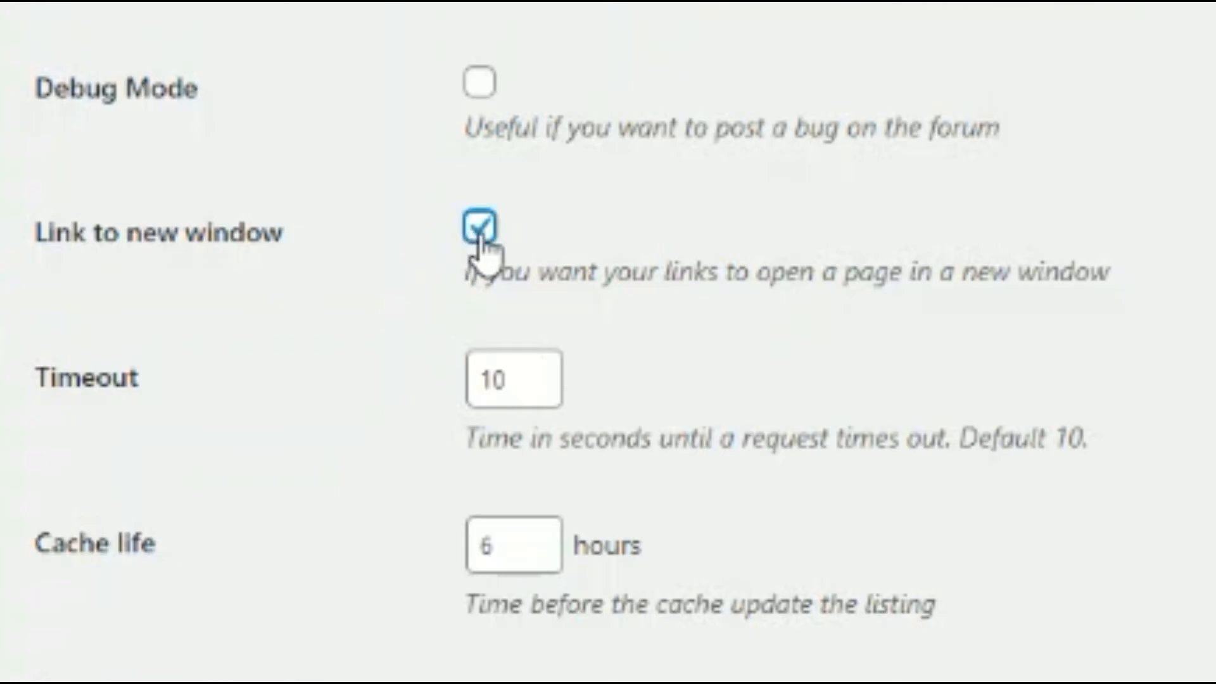
{"action": "left_click", "coordinate": [479, 231]}
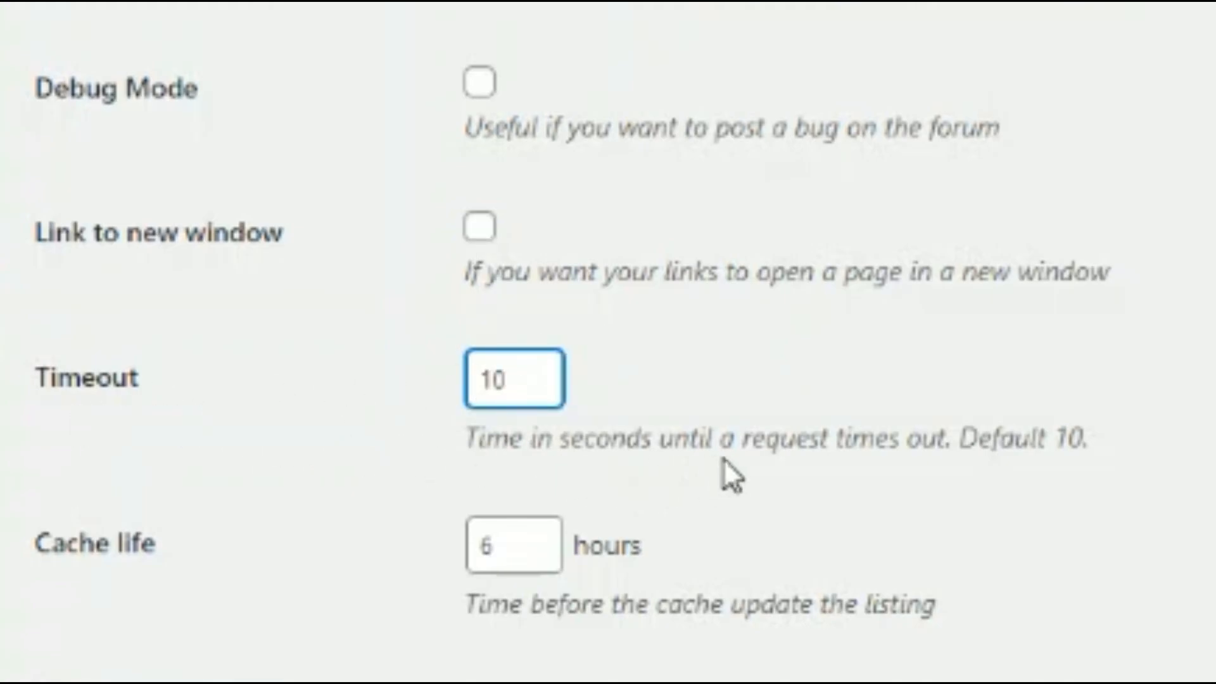
{"action": "left_click", "coordinate": [512, 378]}
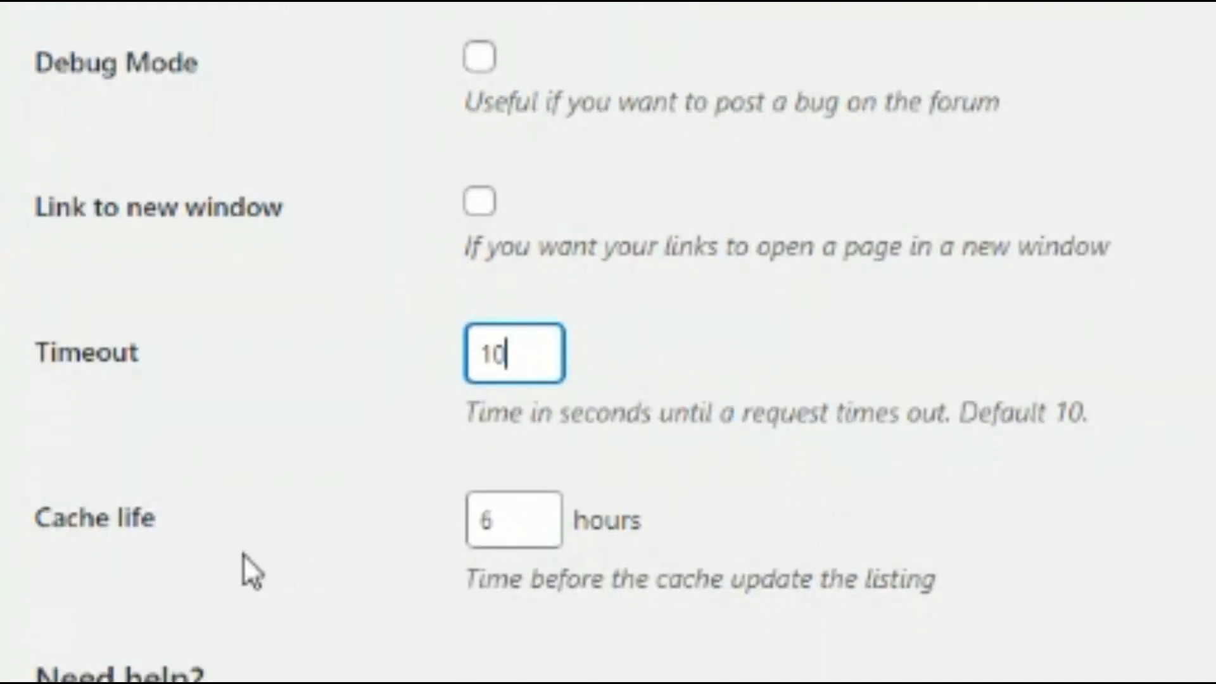
{"action": "mouse_move", "coordinate": [531, 519]}
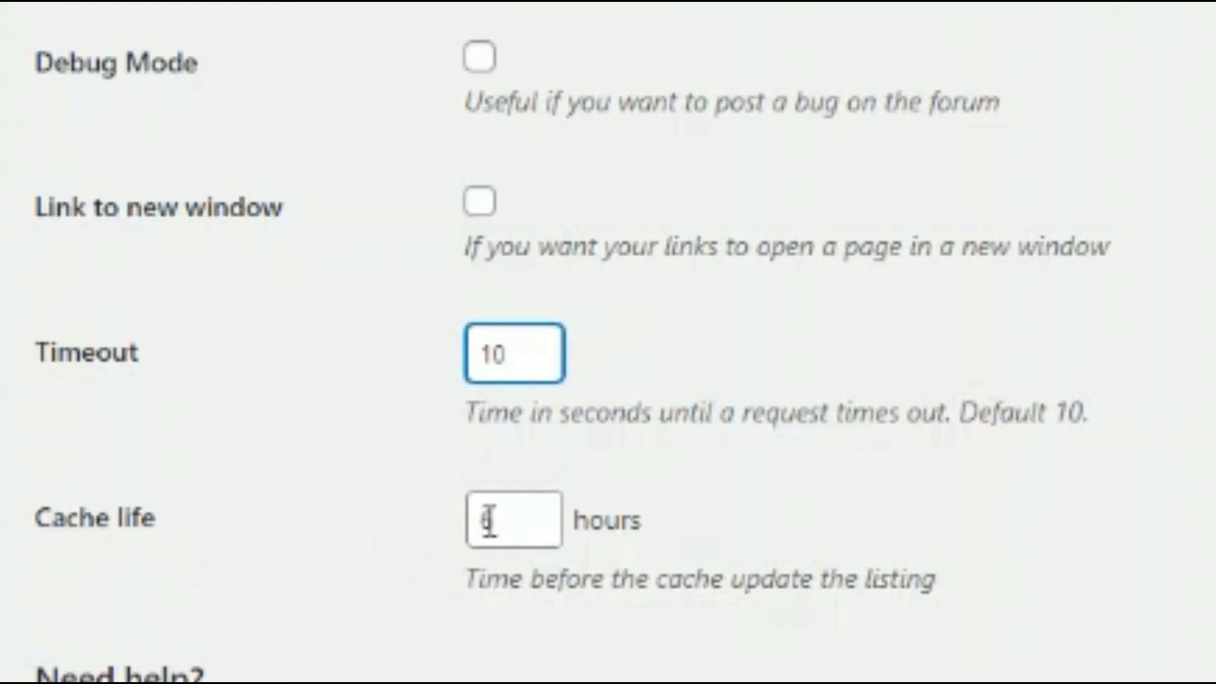
{"action": "type", "text": "6"}
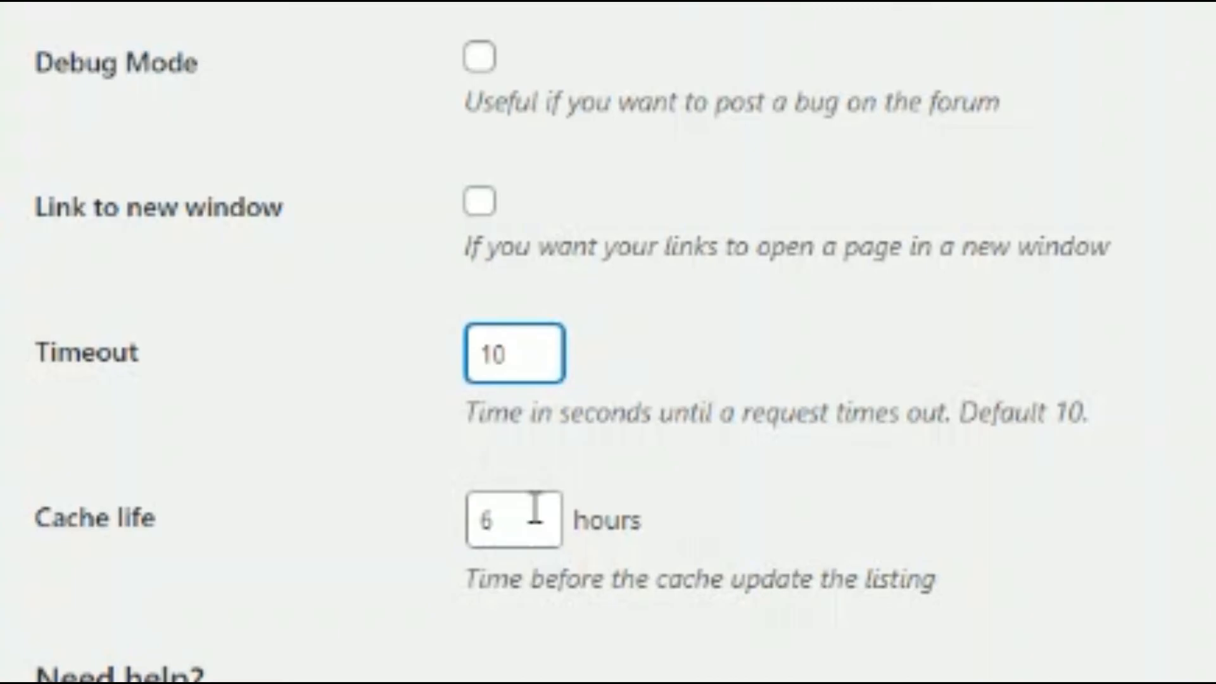